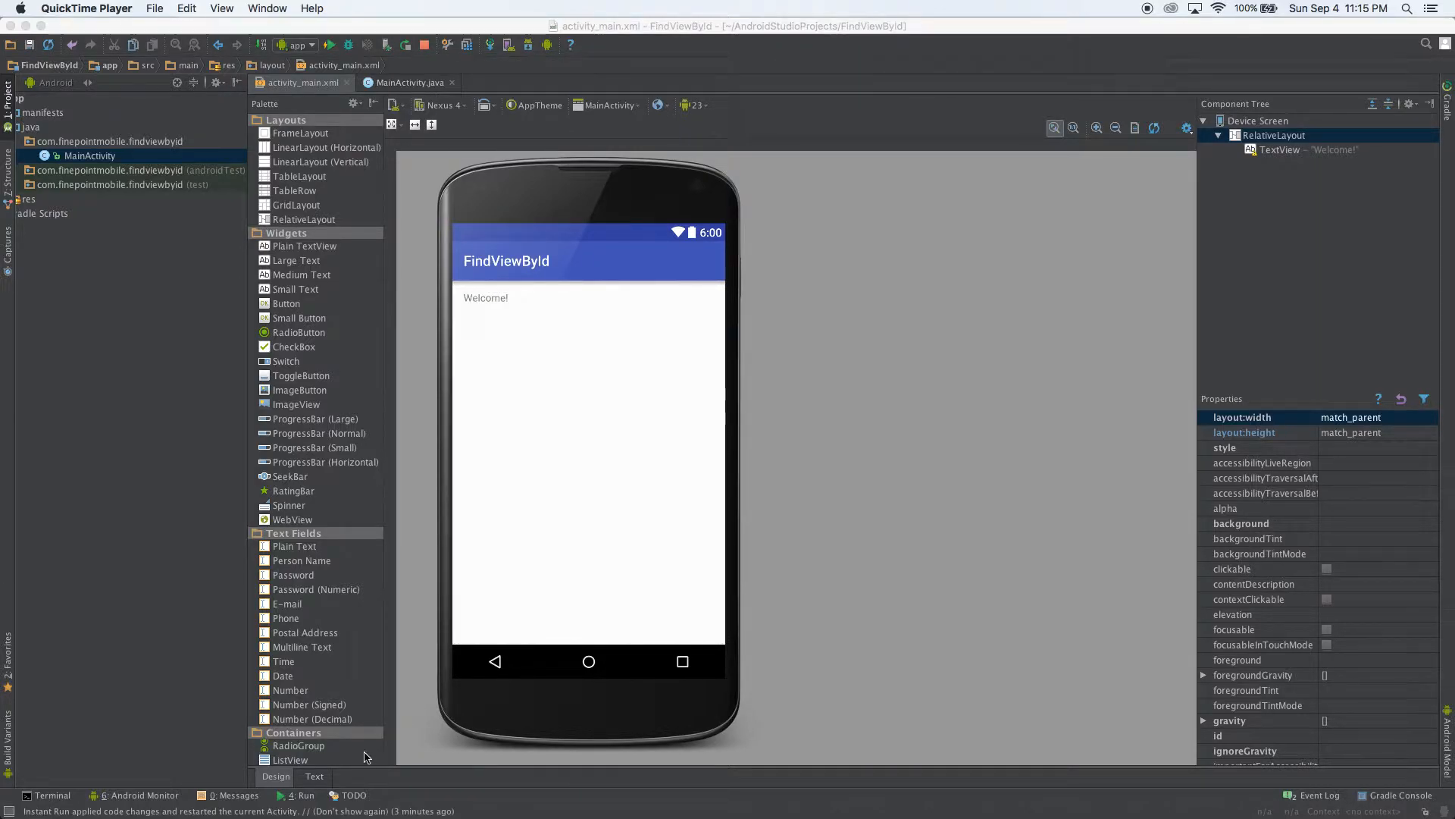
Step: In the layout XML, make the Button wrap_content in width and height with android:text="Welcome!"
click(314, 776)
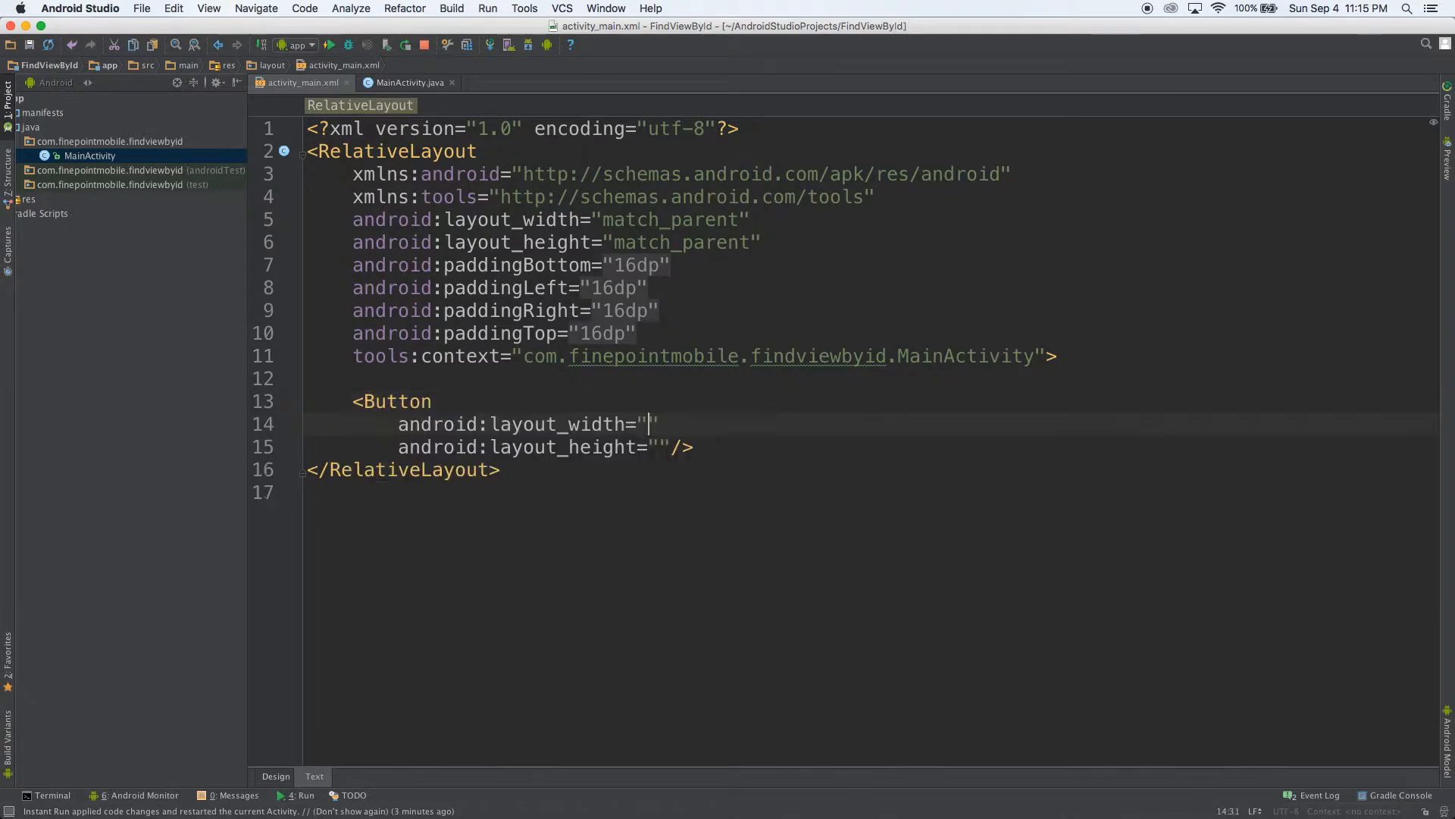
text(wrap_content)
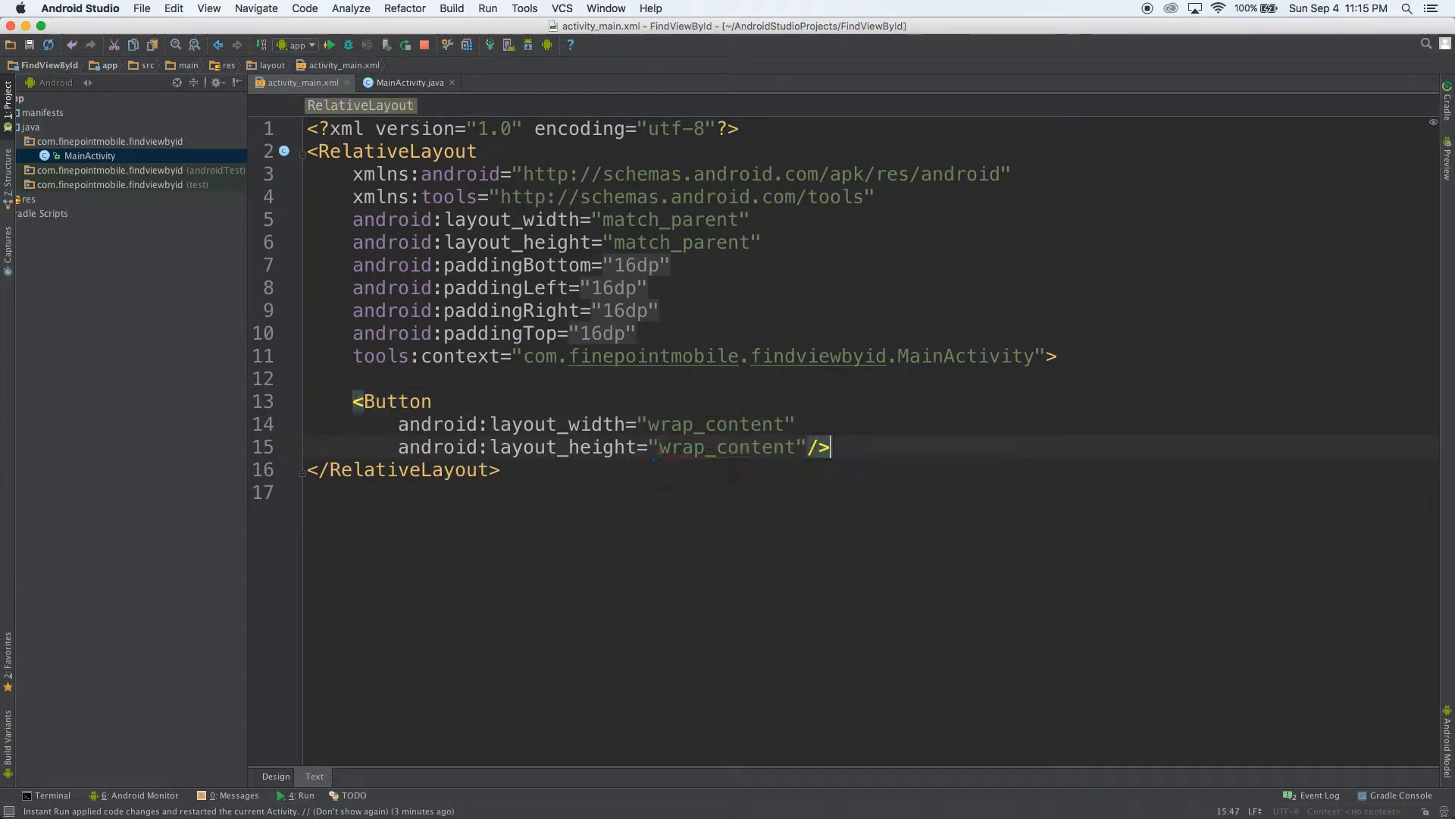
text(te)
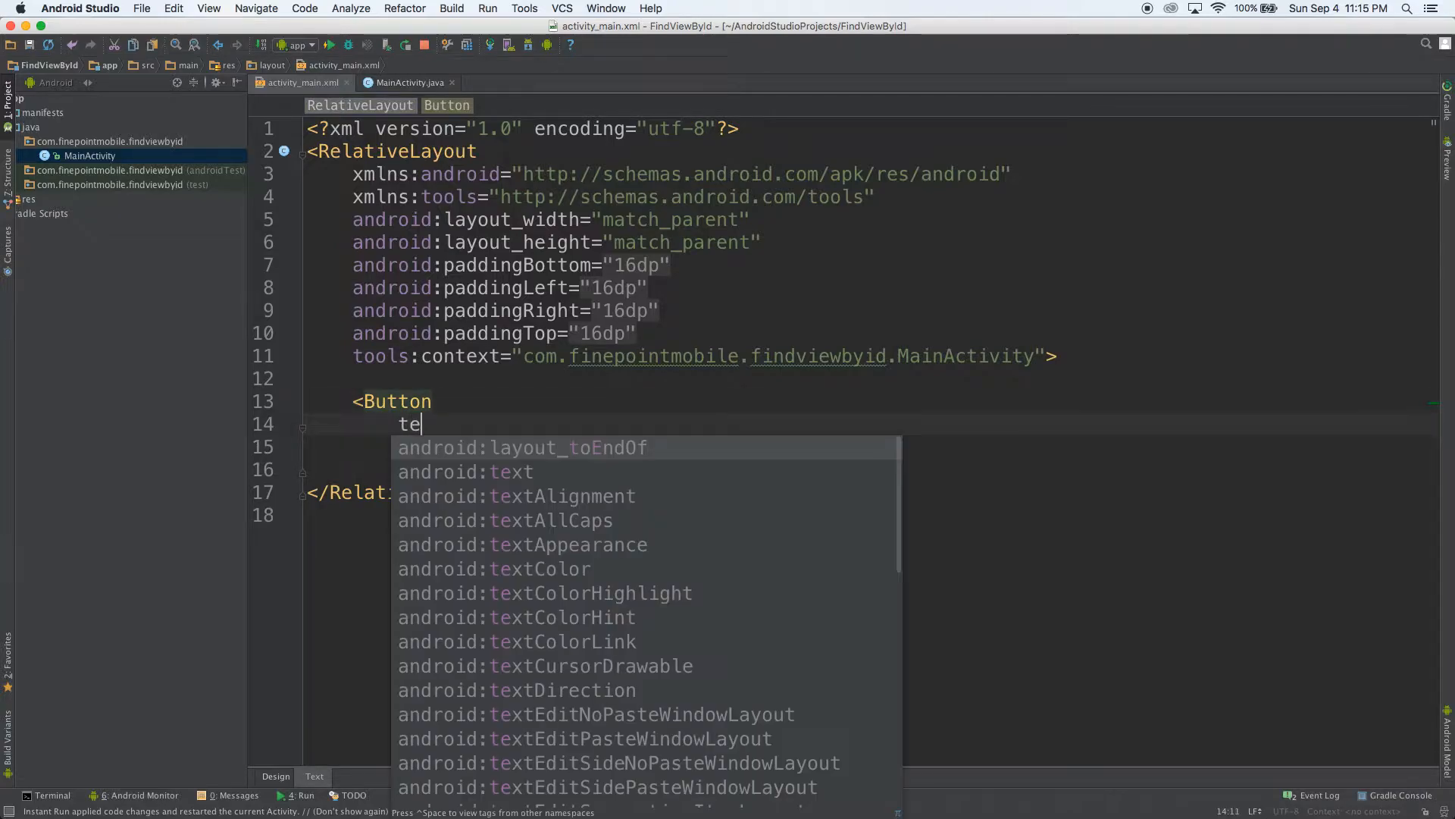
key(Escape)
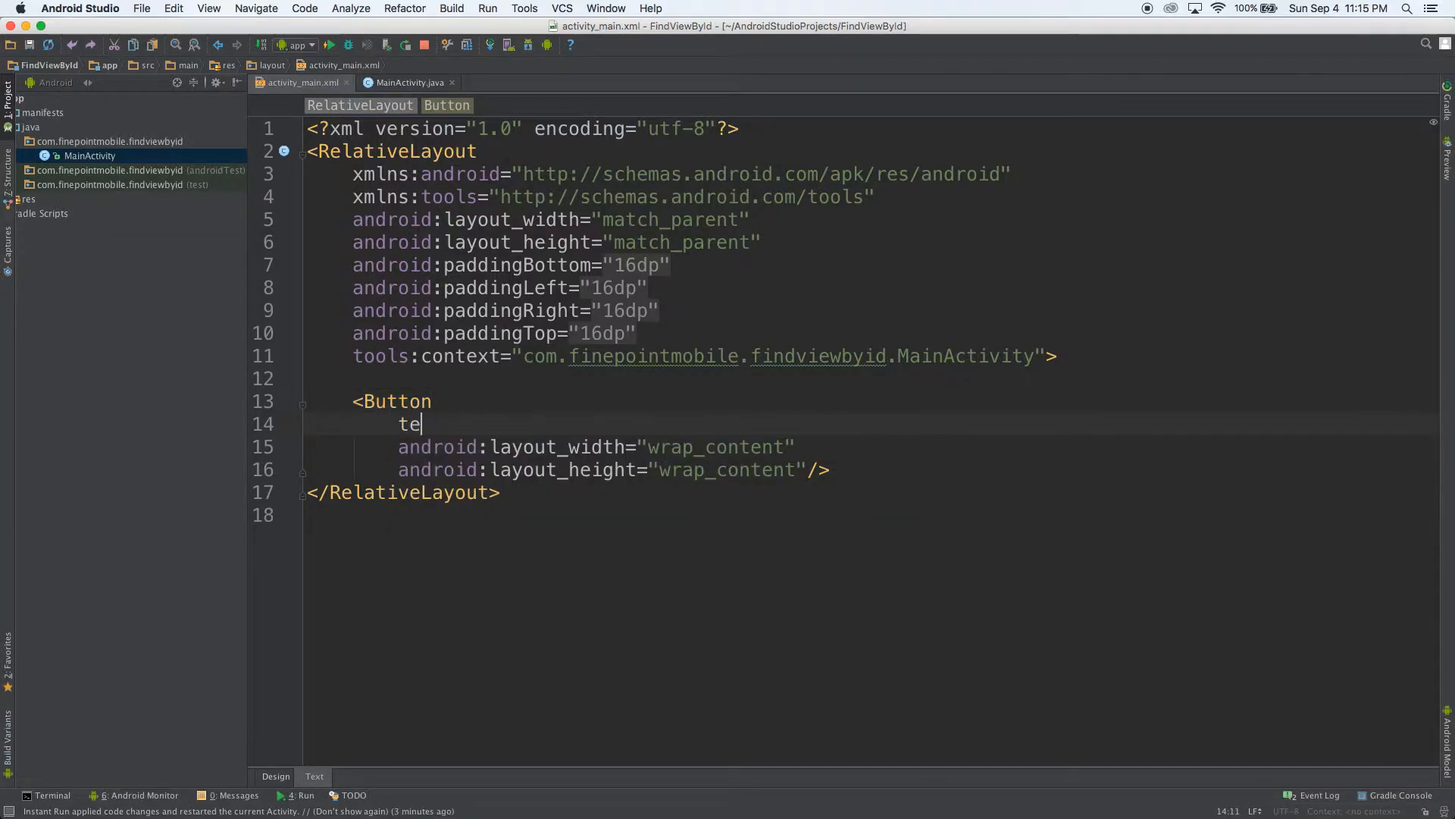
text(android:text="Welcome!"/>)
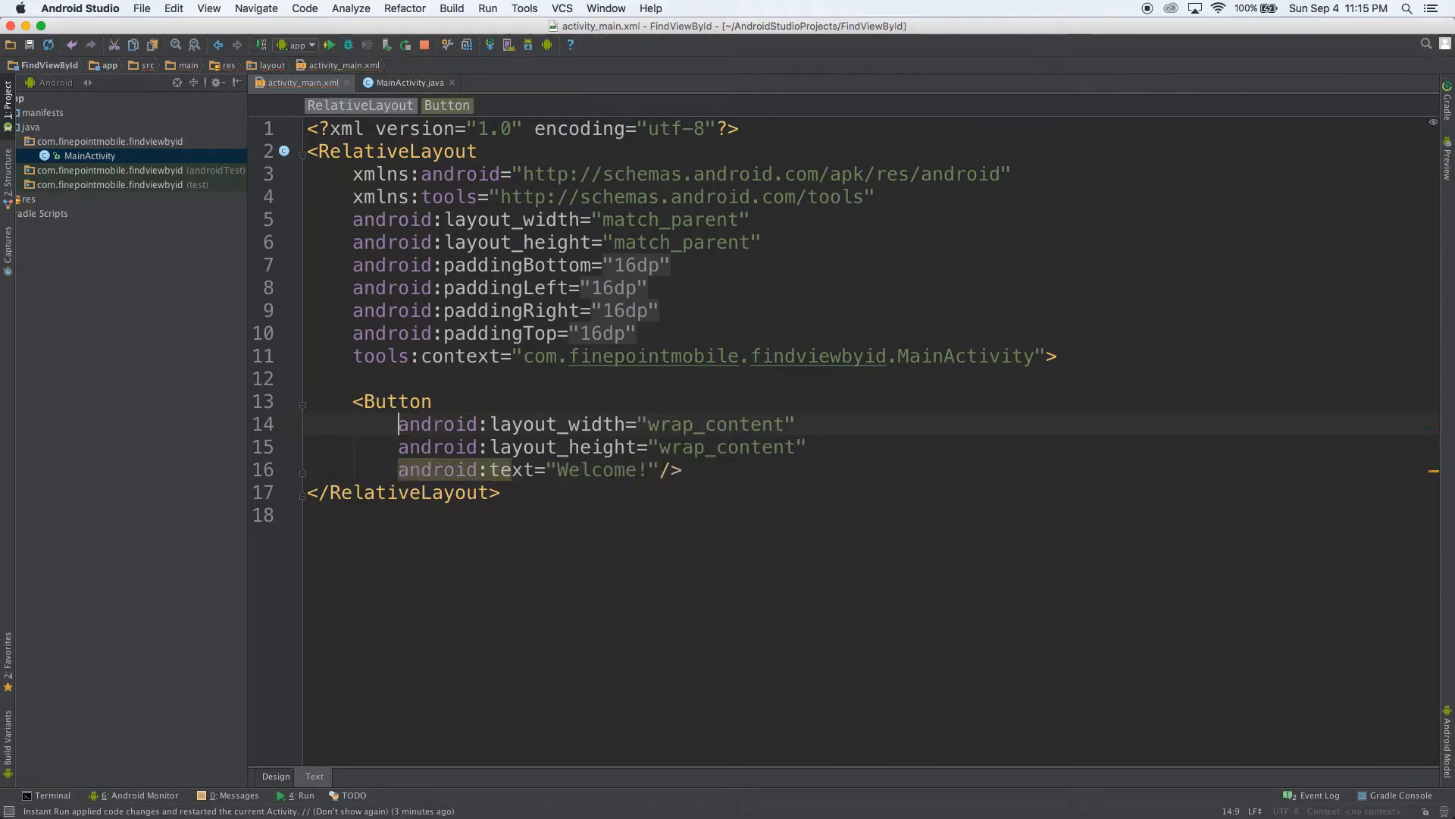
click(276, 776)
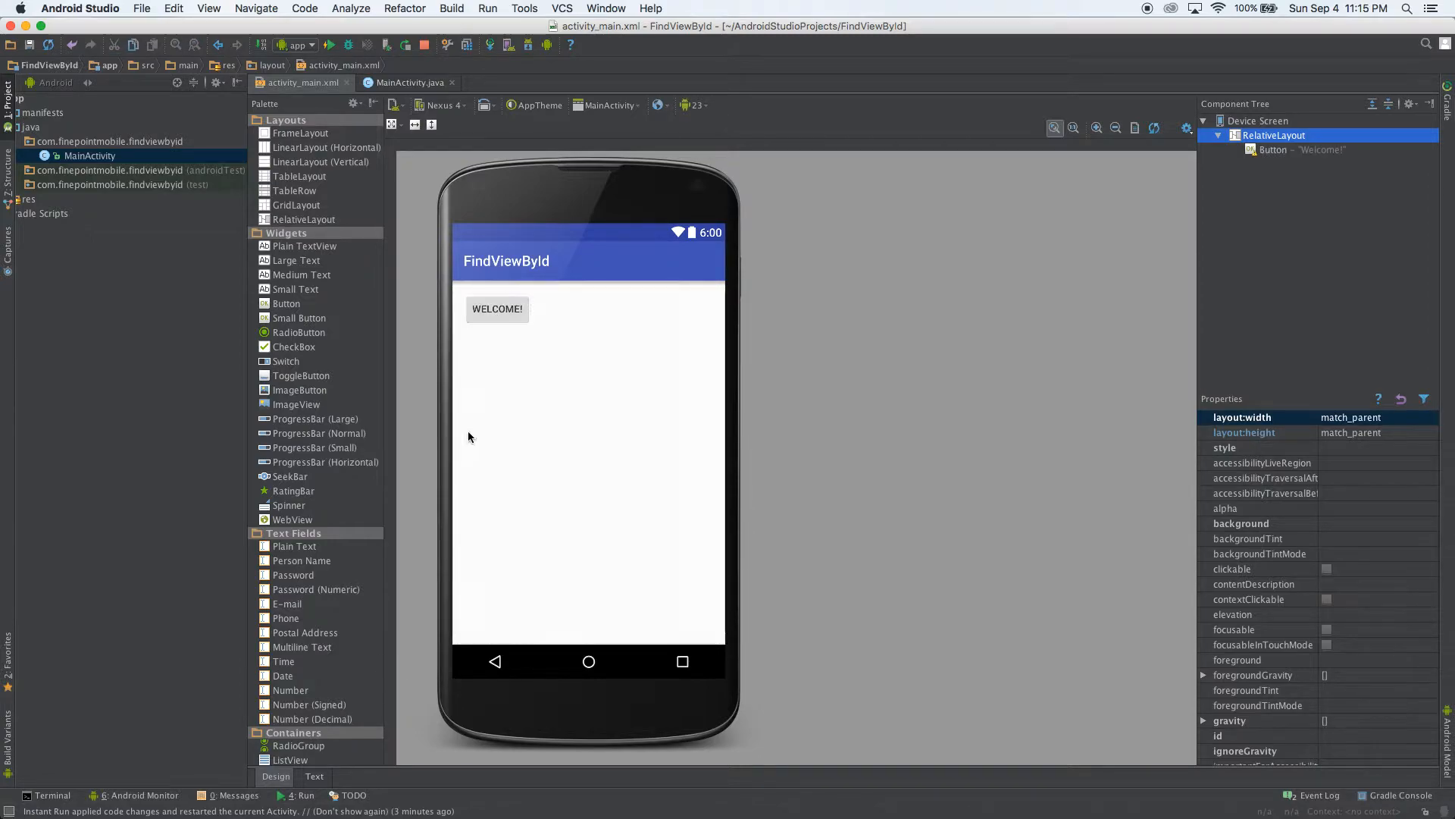
click(313, 776)
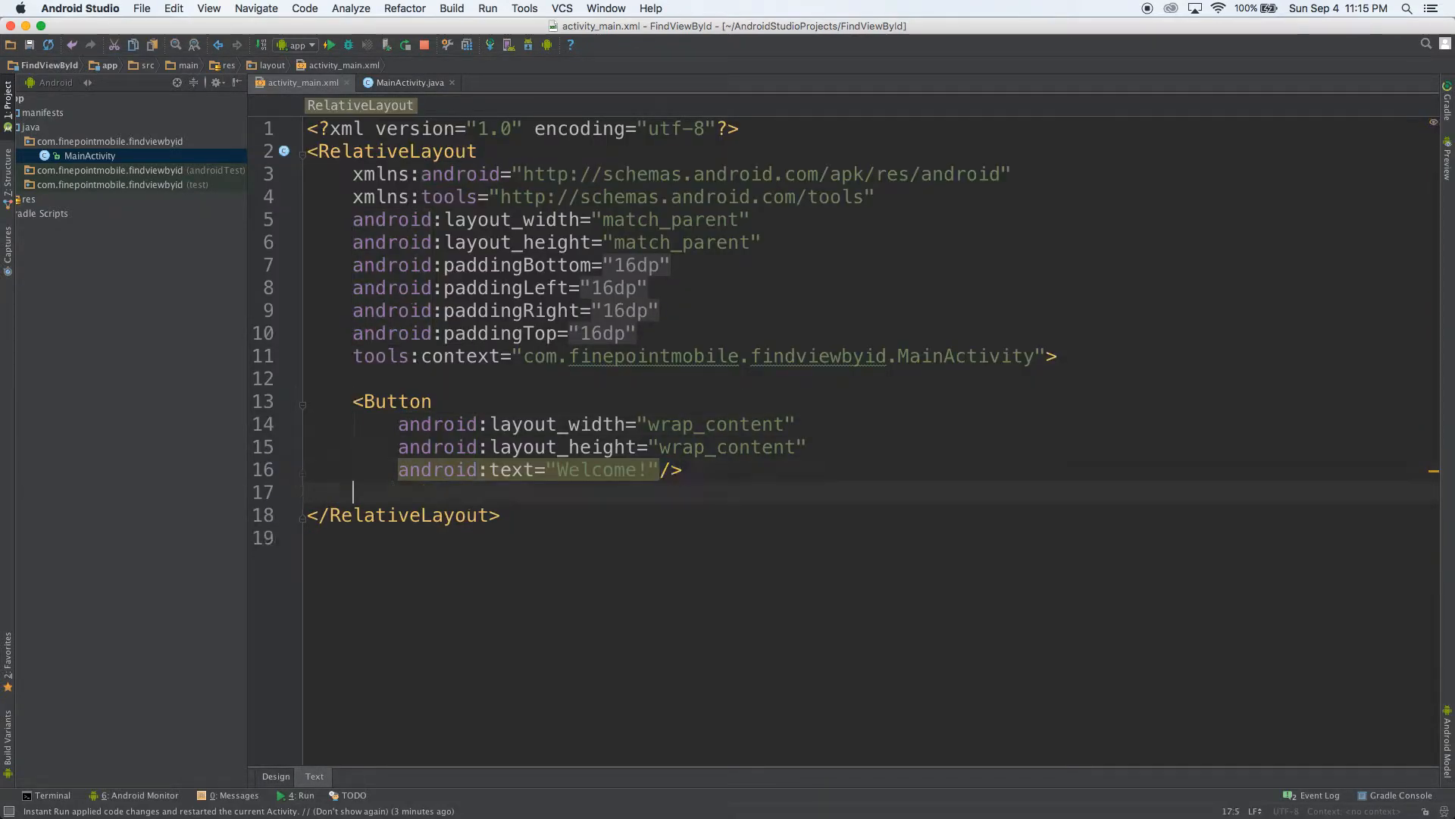
click(699, 517)
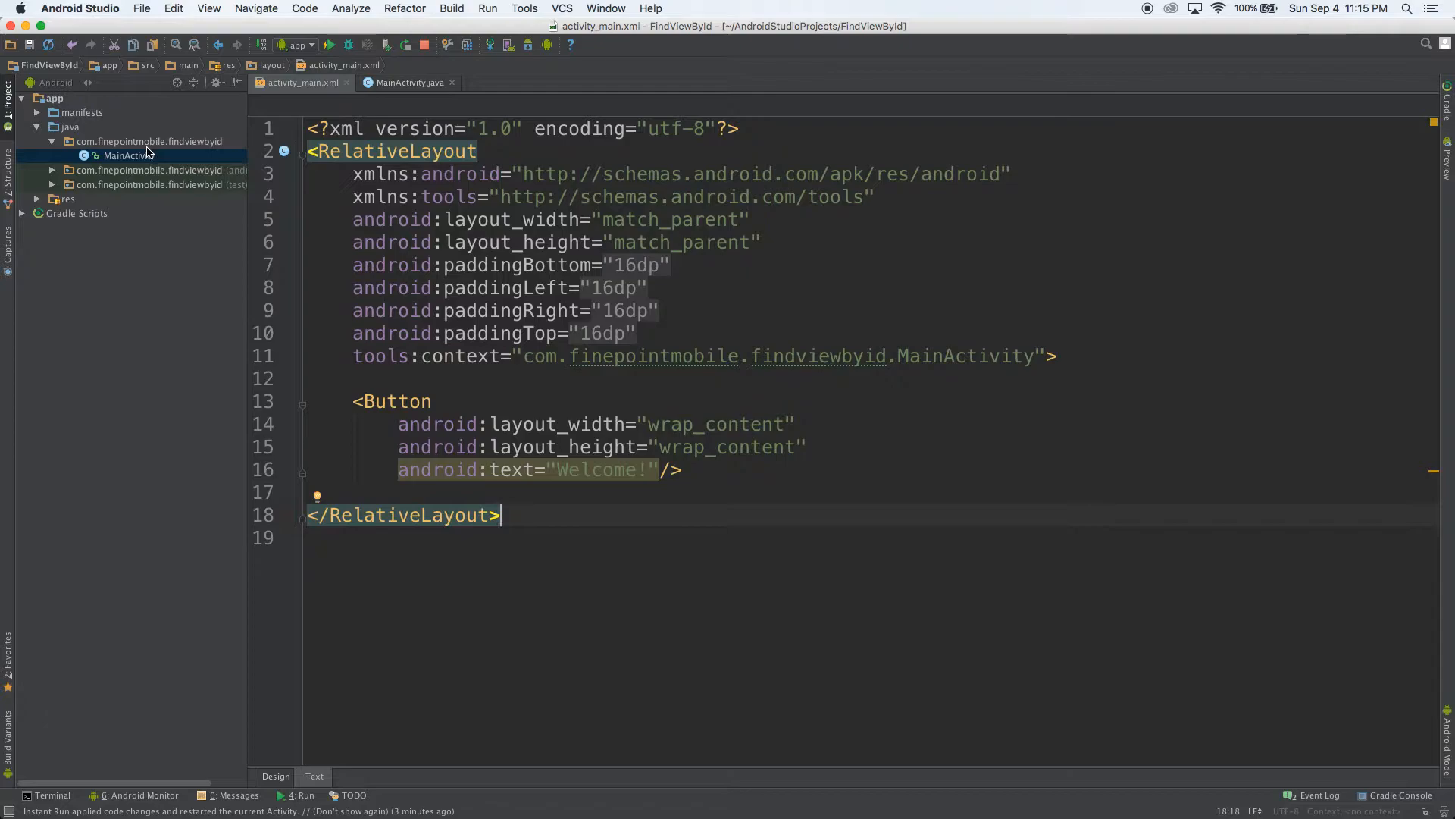
Step: In MainActivity, declare the field 'private Button mButton;'
click(129, 154)
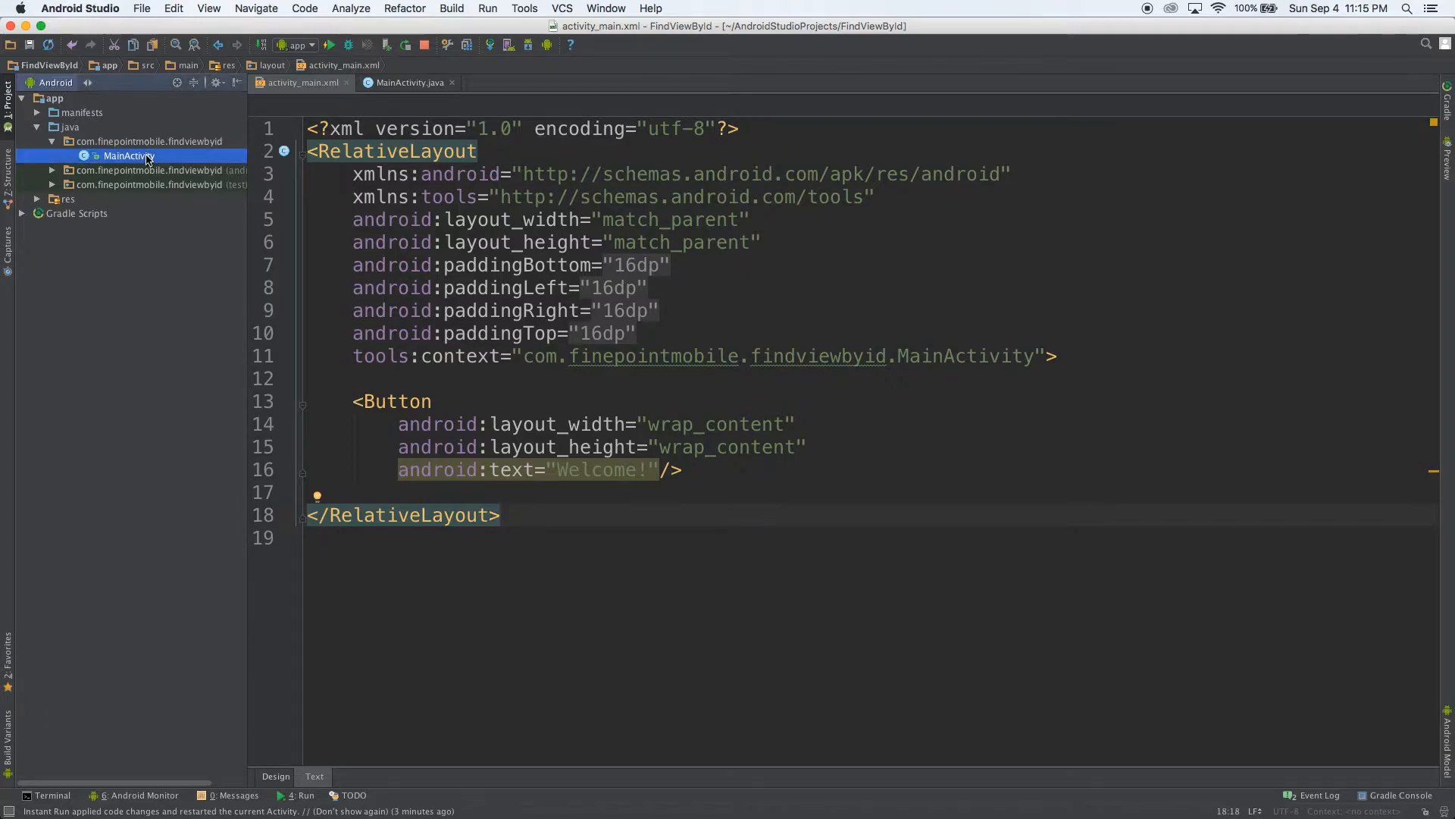
click(408, 82)
text(m)
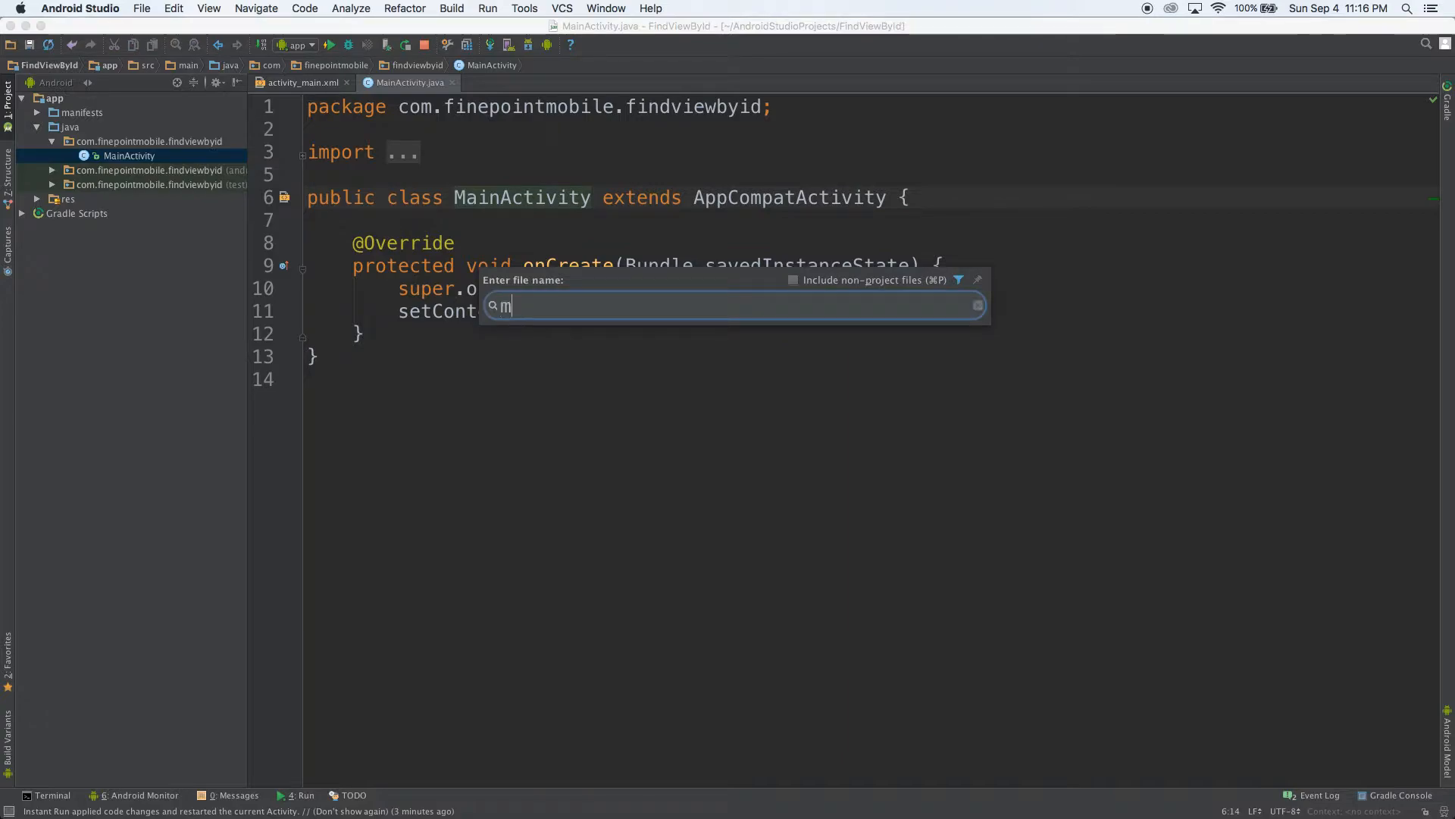
key(Escape)
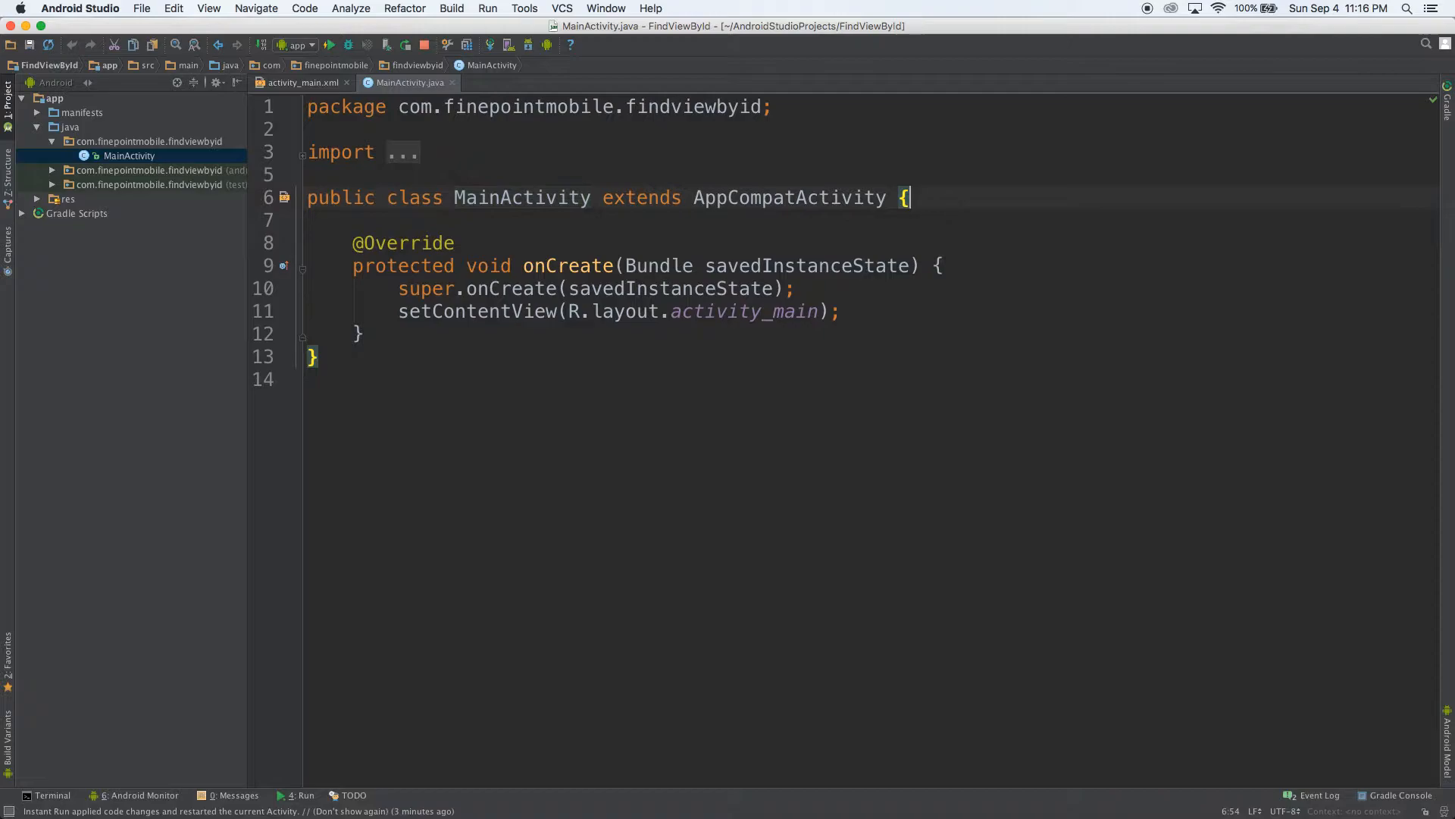
text(private)
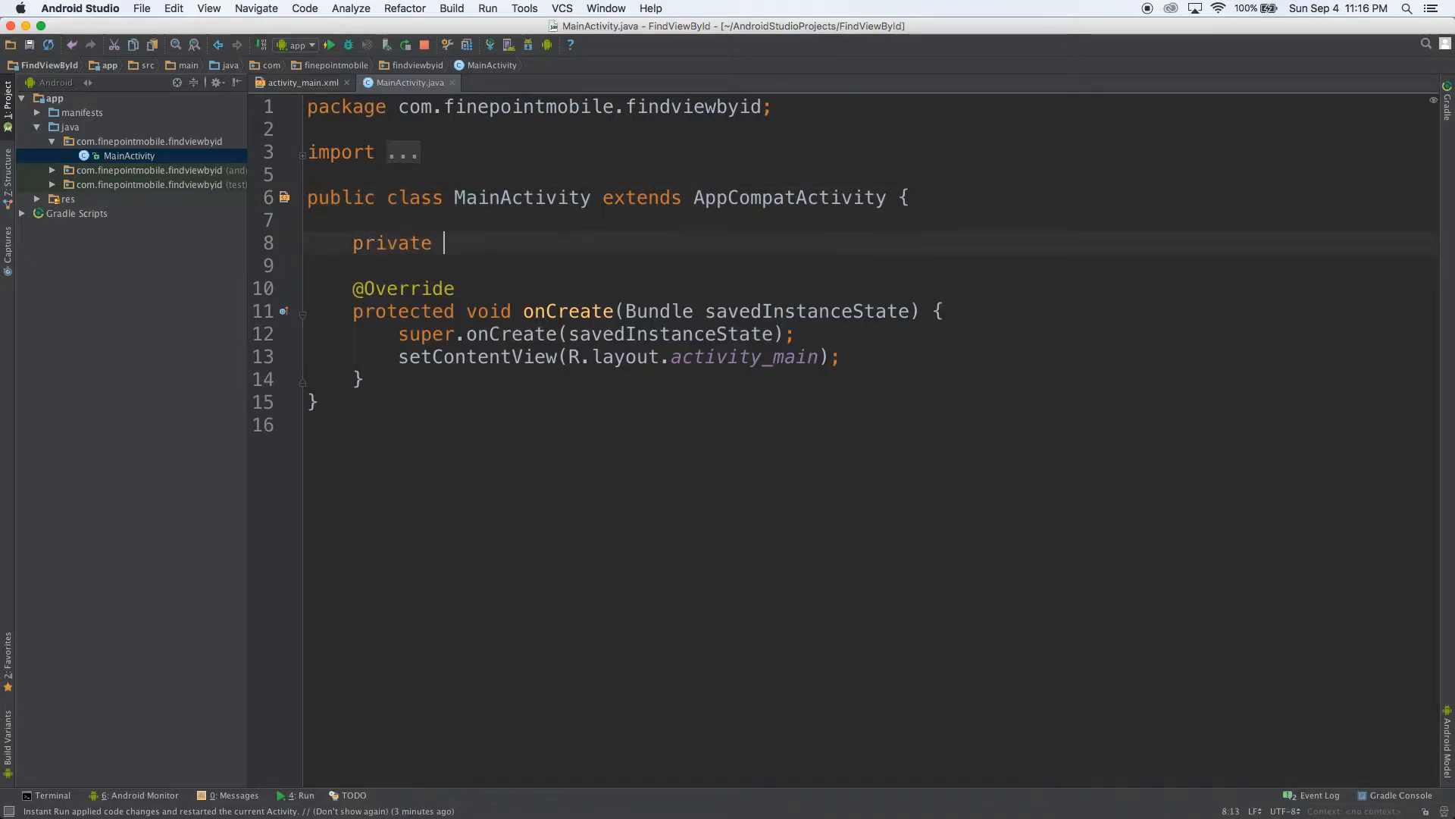
text(Button mButton;)
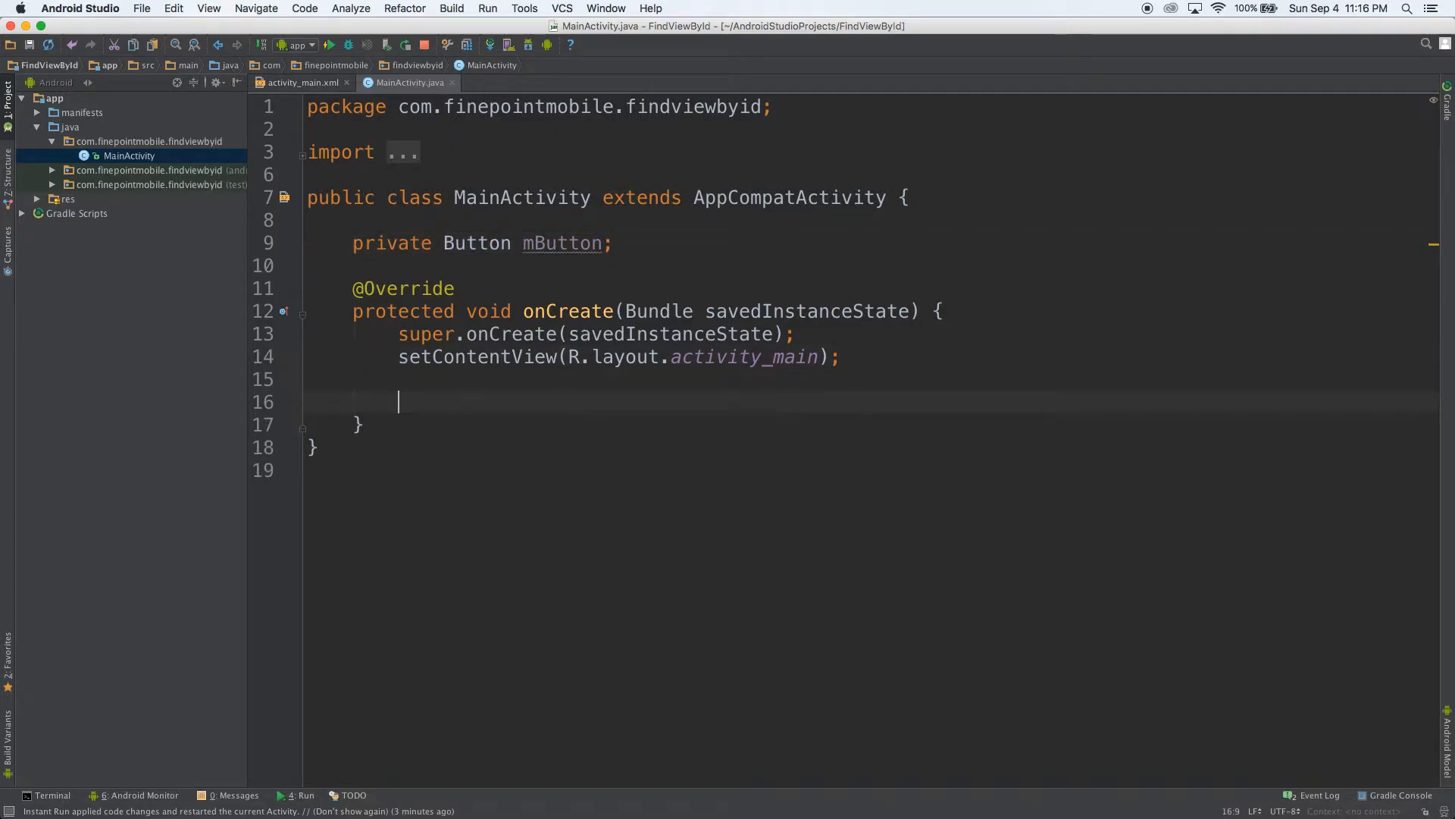
Step: In onCreate, begin the assignment 'mButton = findViewById(R.id.'
text(mButton =)
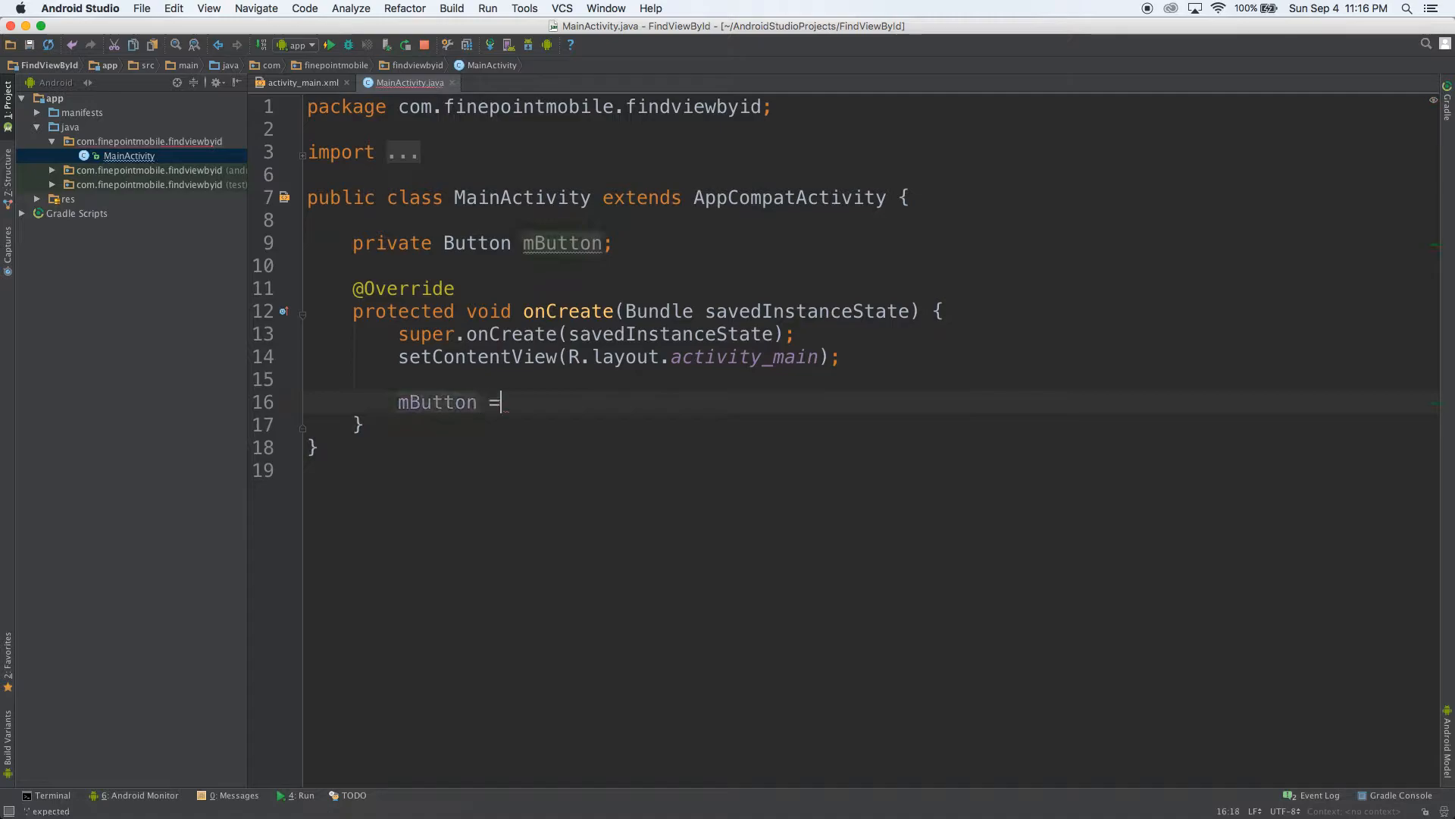
text(findViewById()
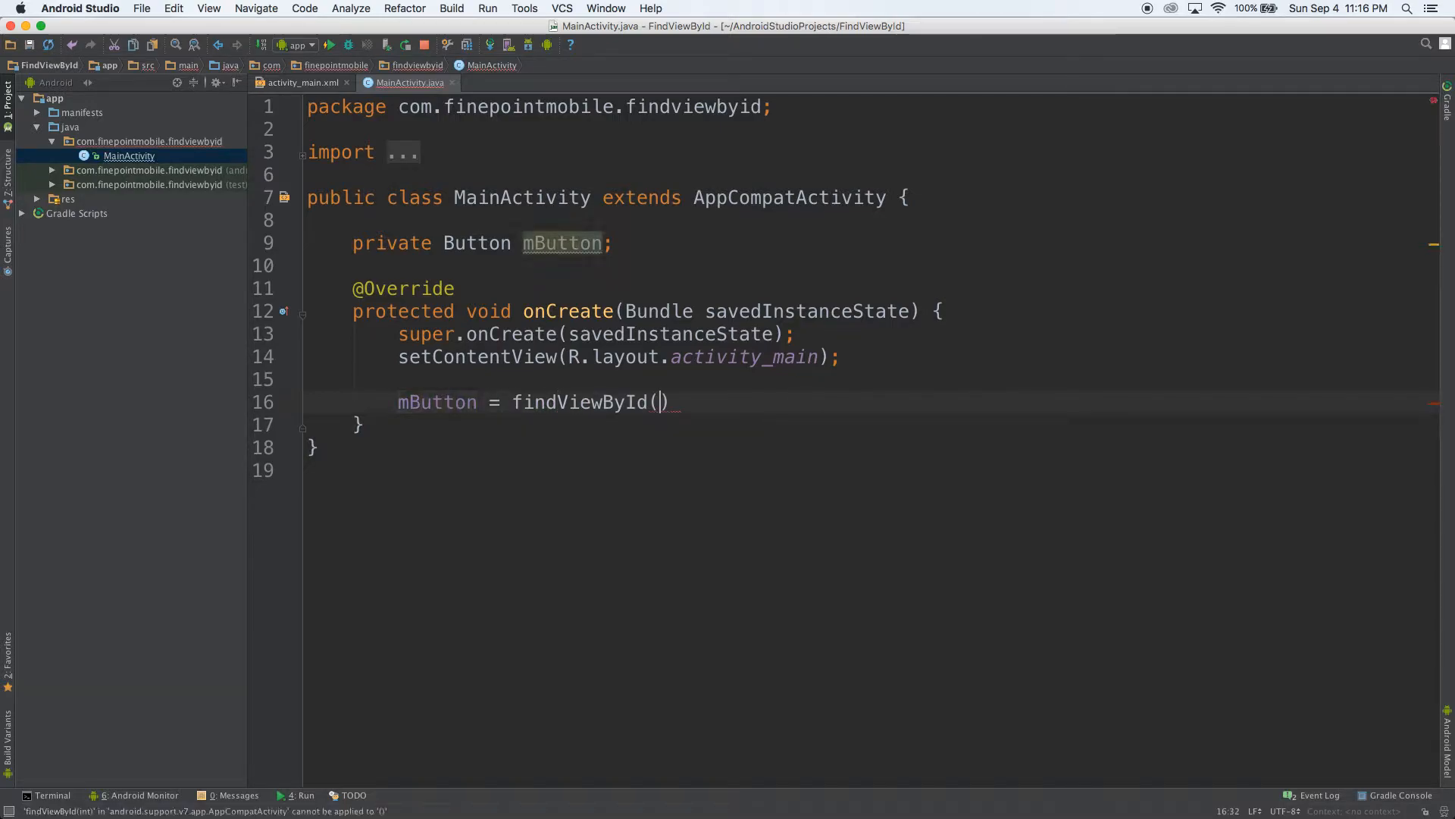
text(R.id.)
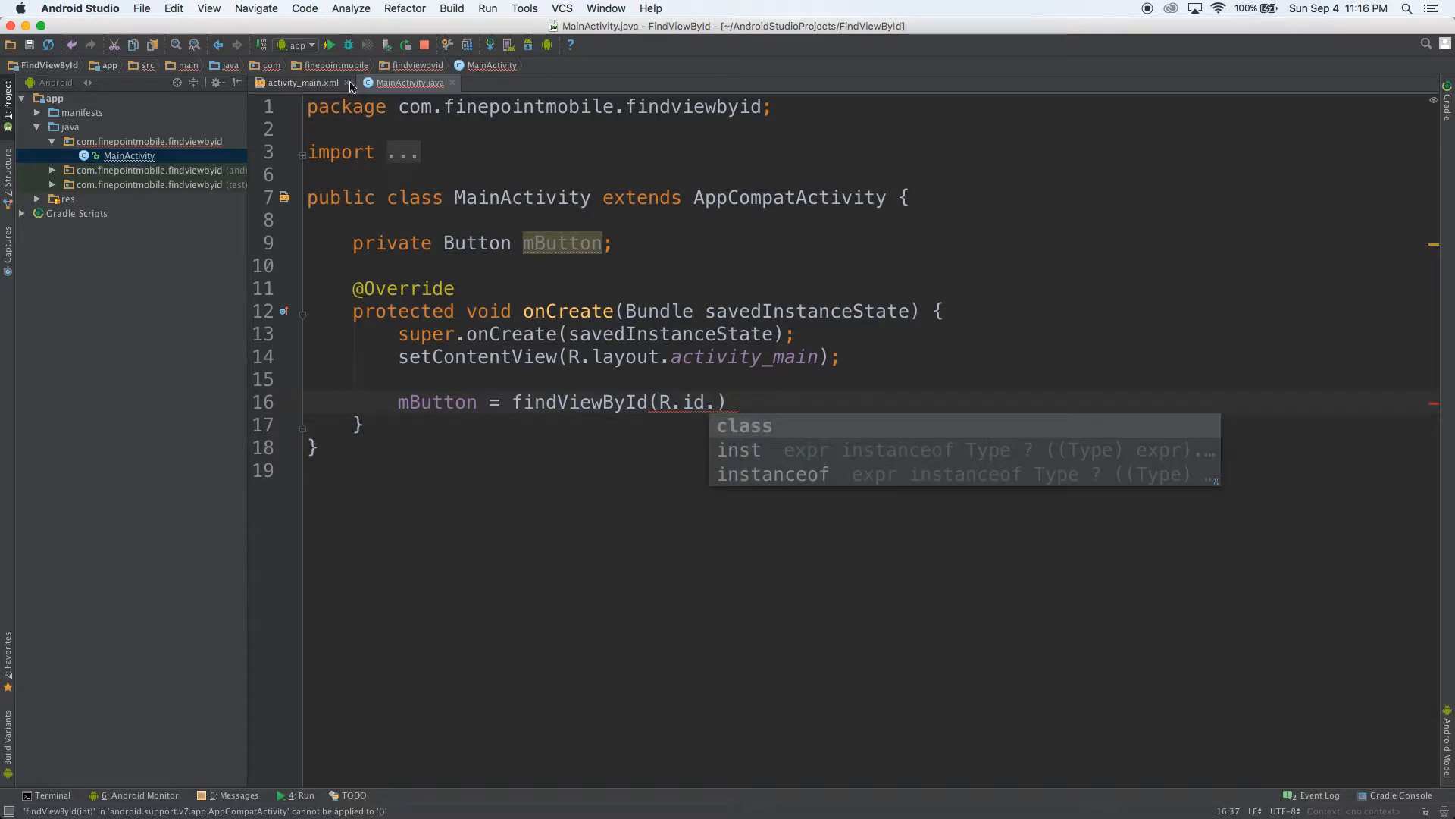
mouse_move(301, 82)
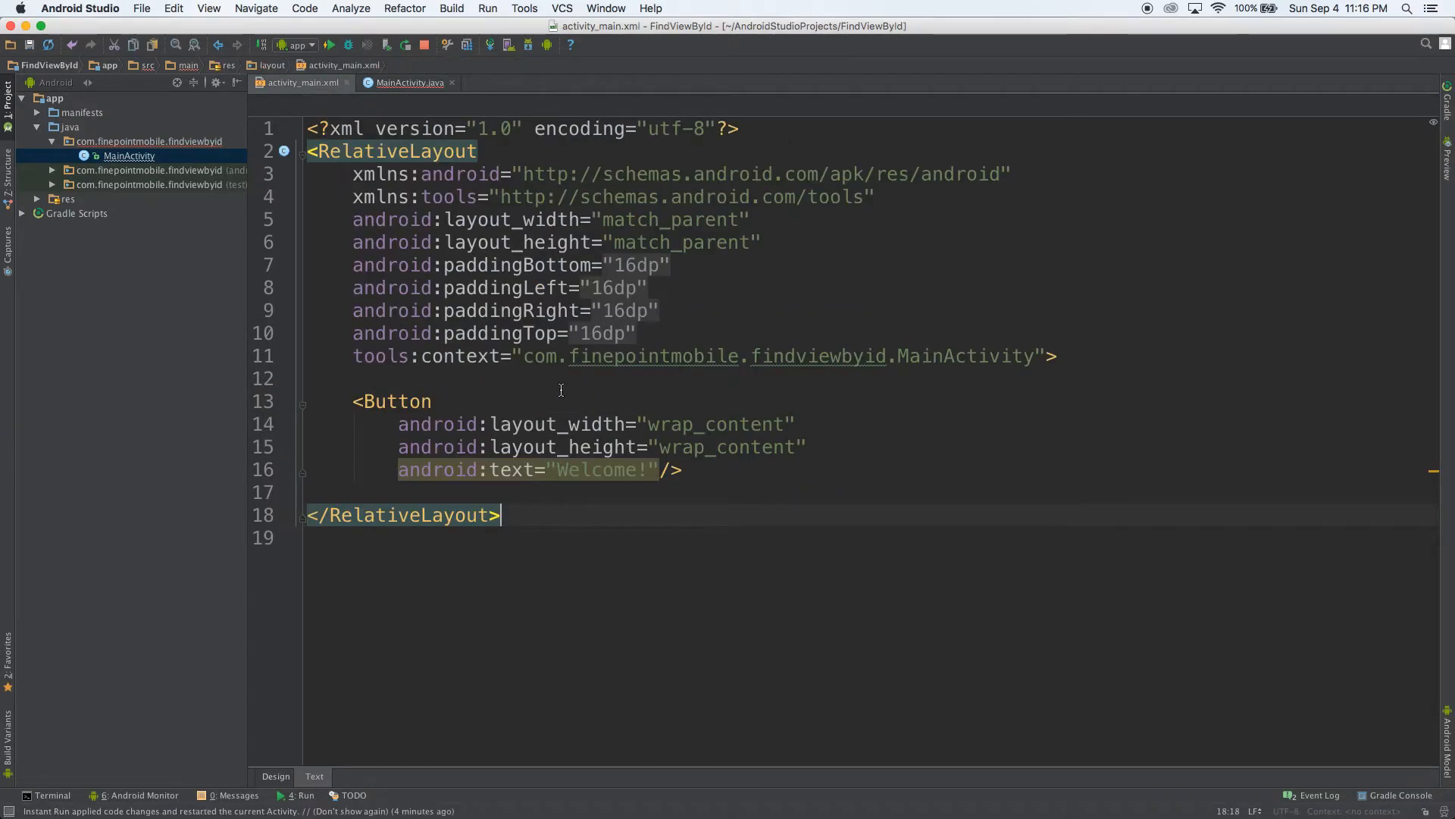
Step: Add android:id="@+id/button" to the Button element in activity_main.xml
text(id:id="@+id/)
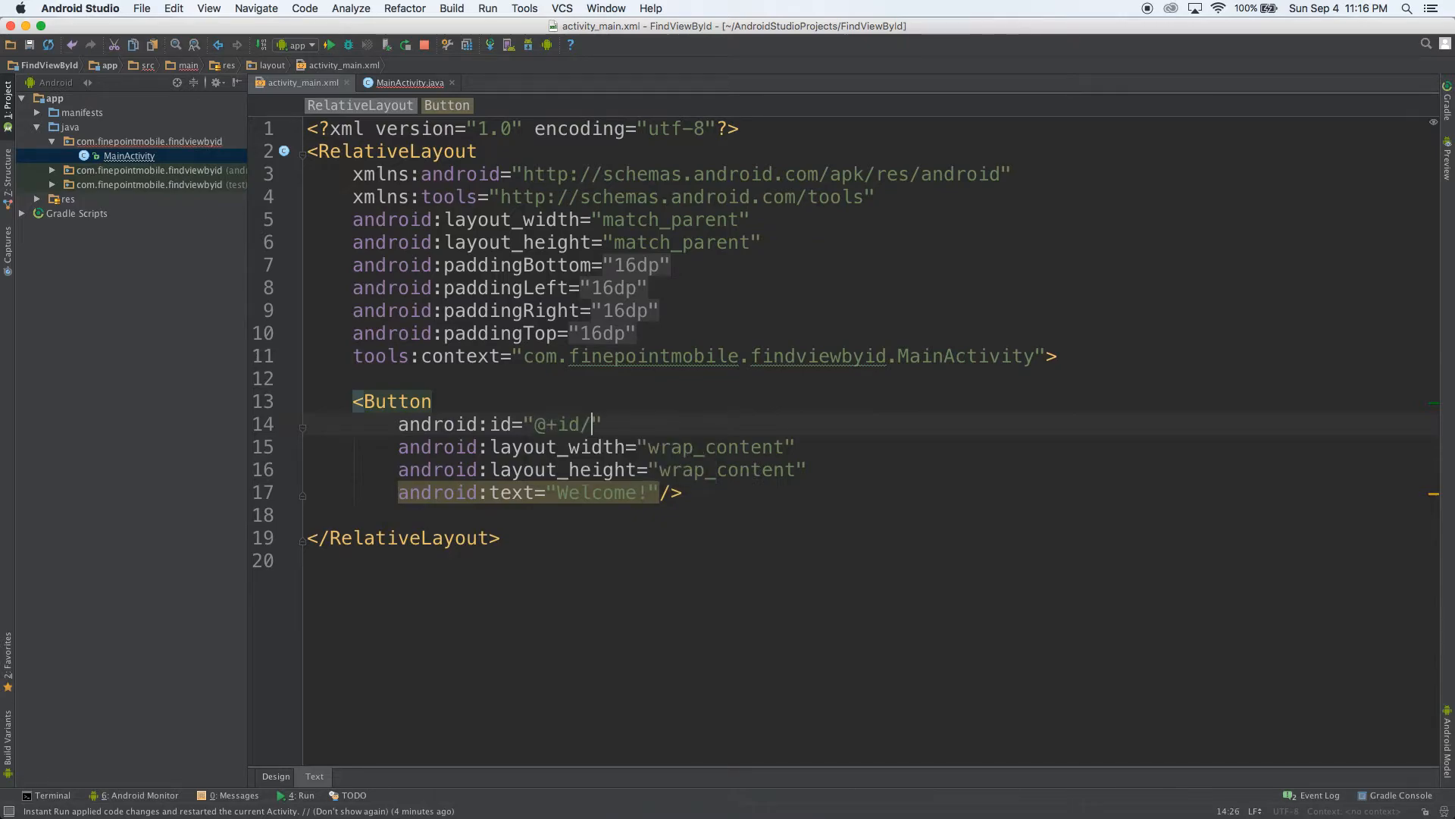
text(bu)
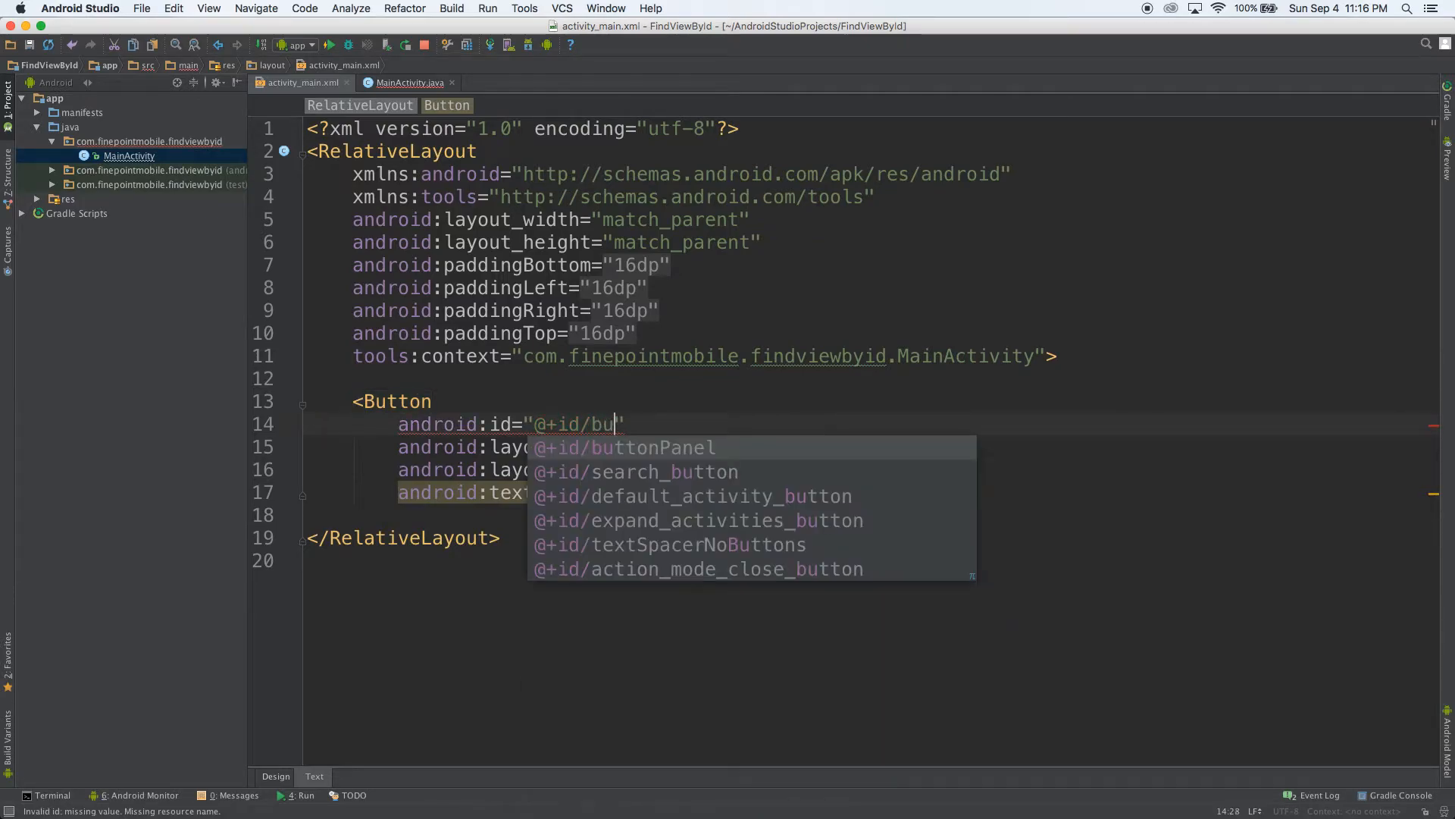
text(tton)
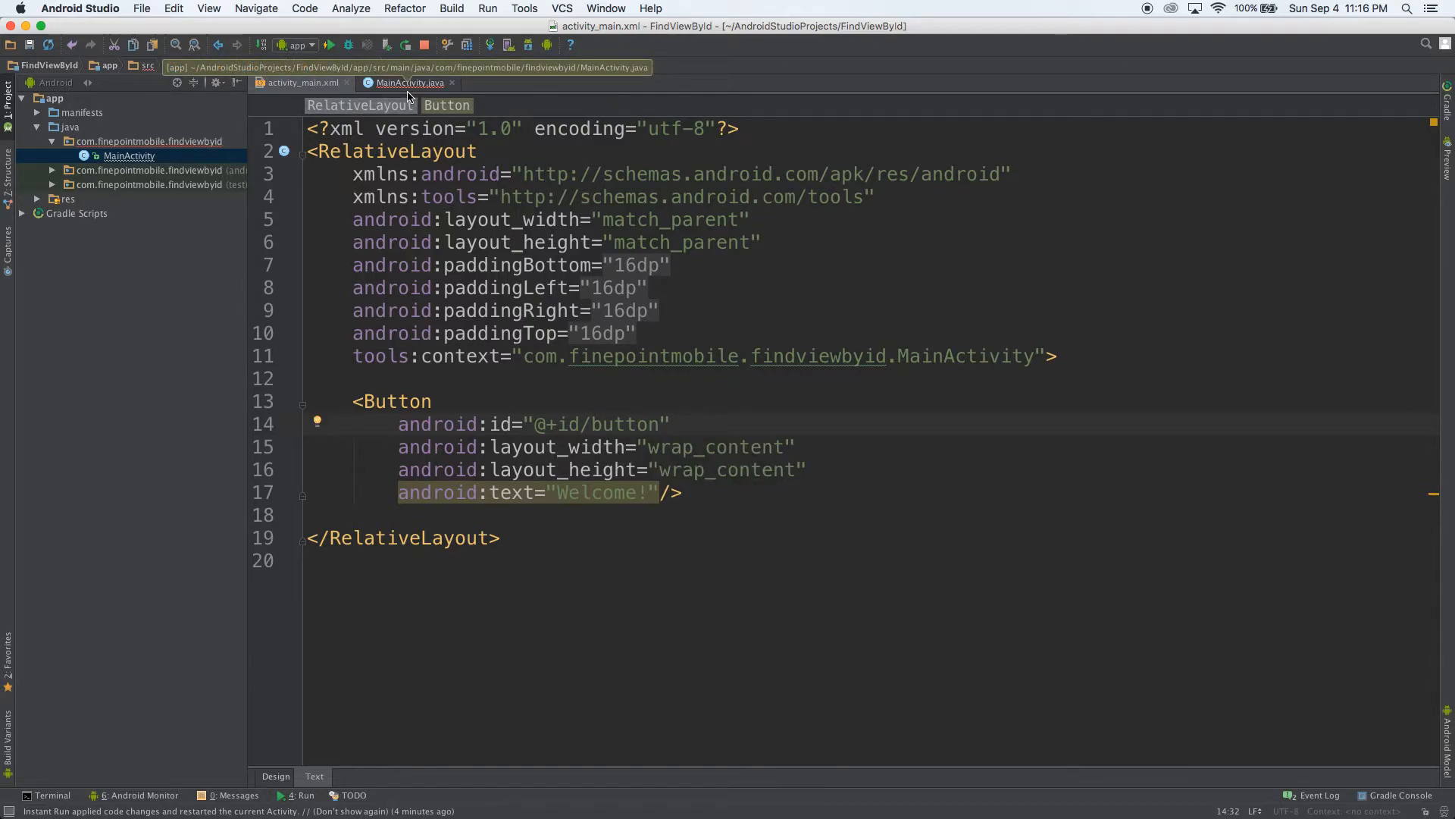
Step: Complete 'mButton = (Button) findViewById(R.id.button);' and open a blank line below it
click(409, 82)
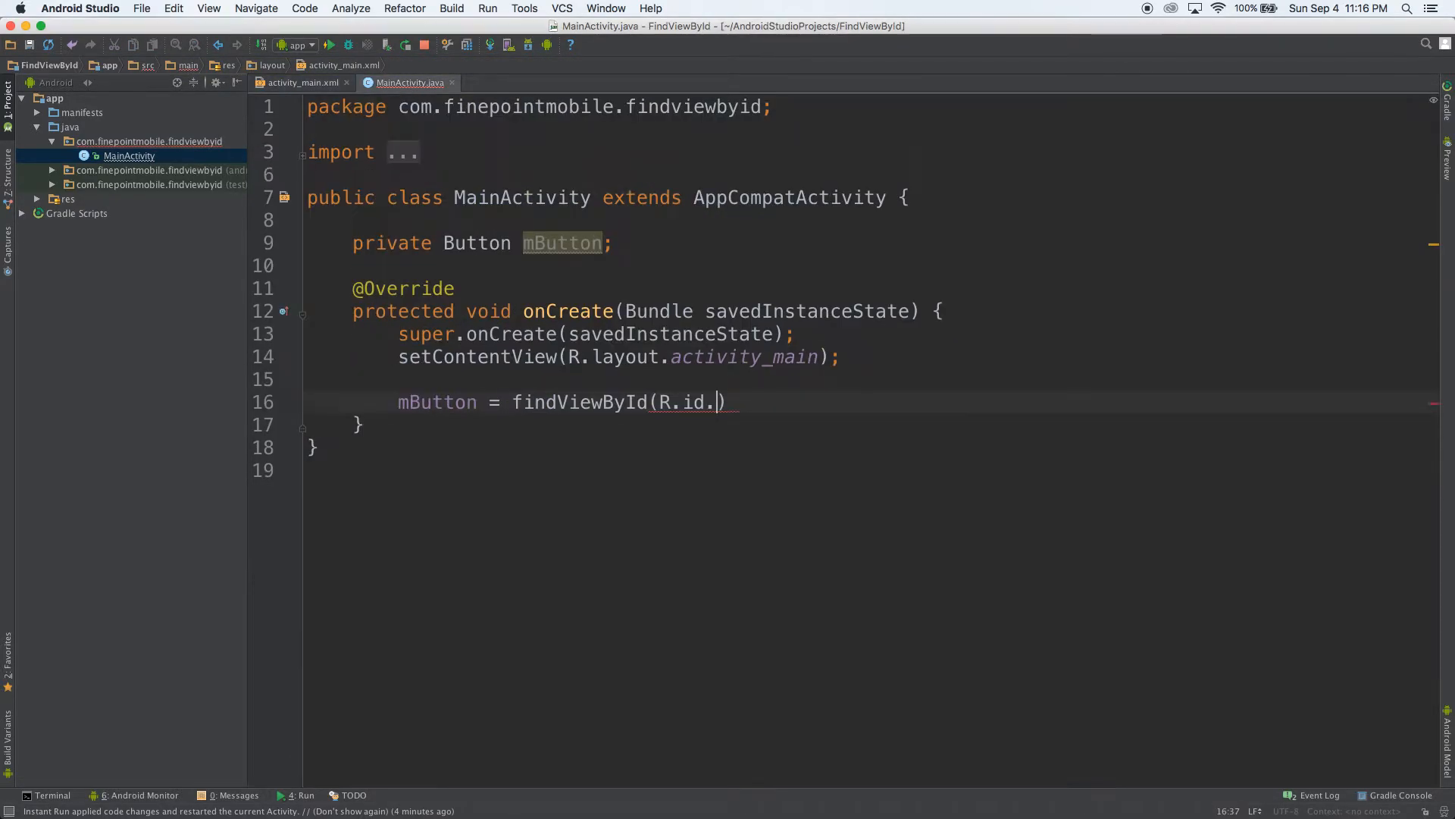
click(723, 401)
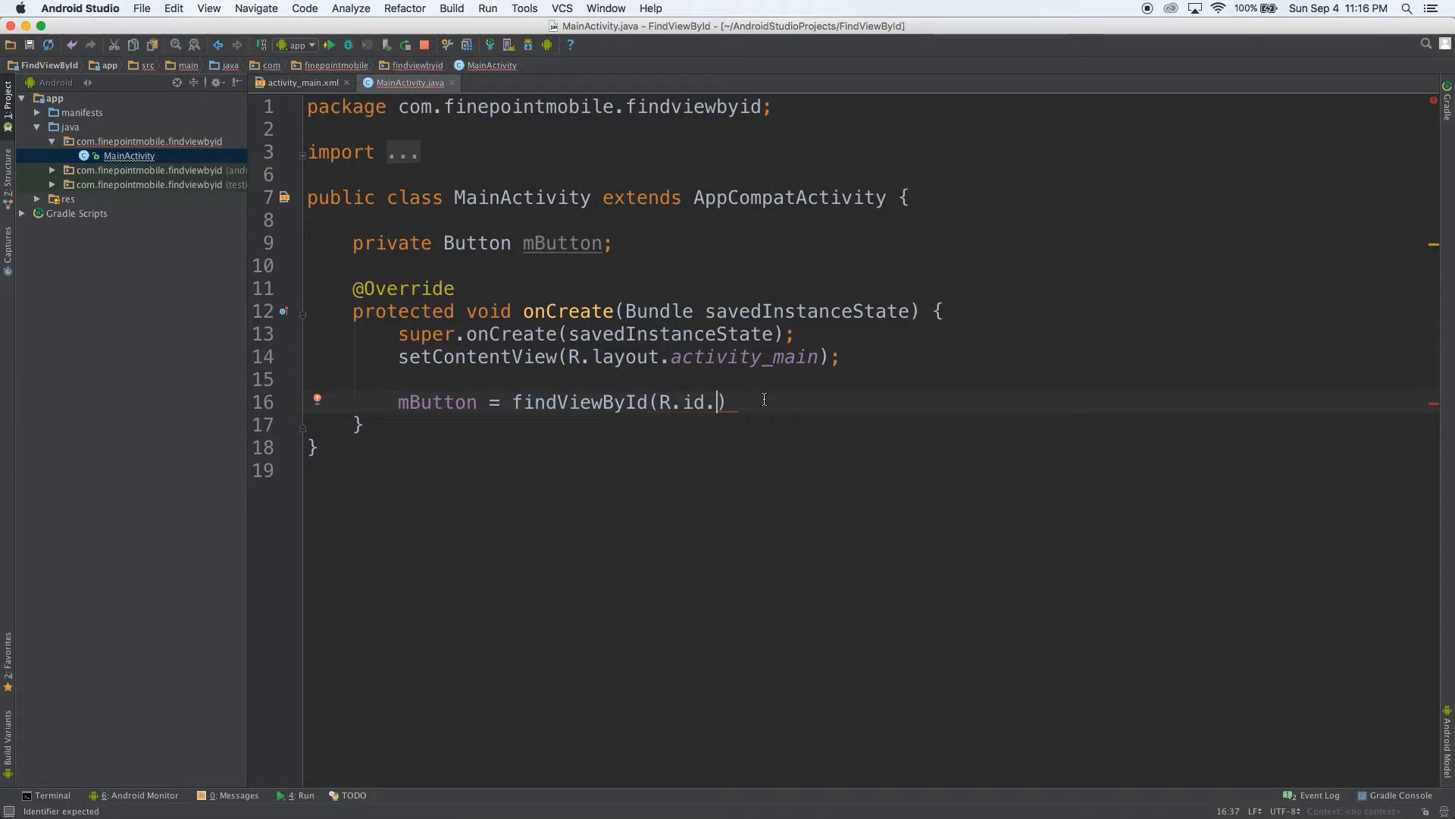
text(button)
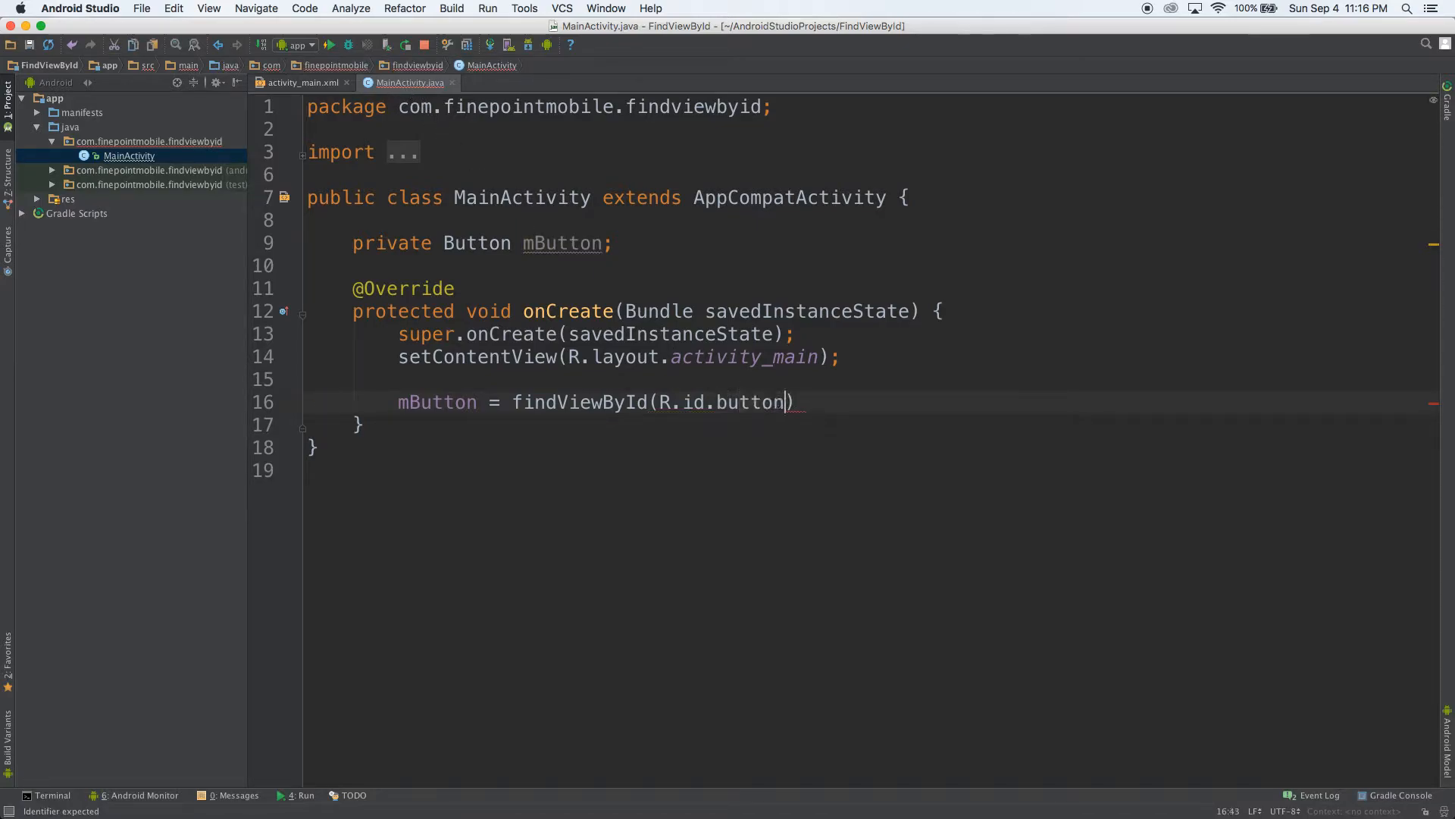
text(;)
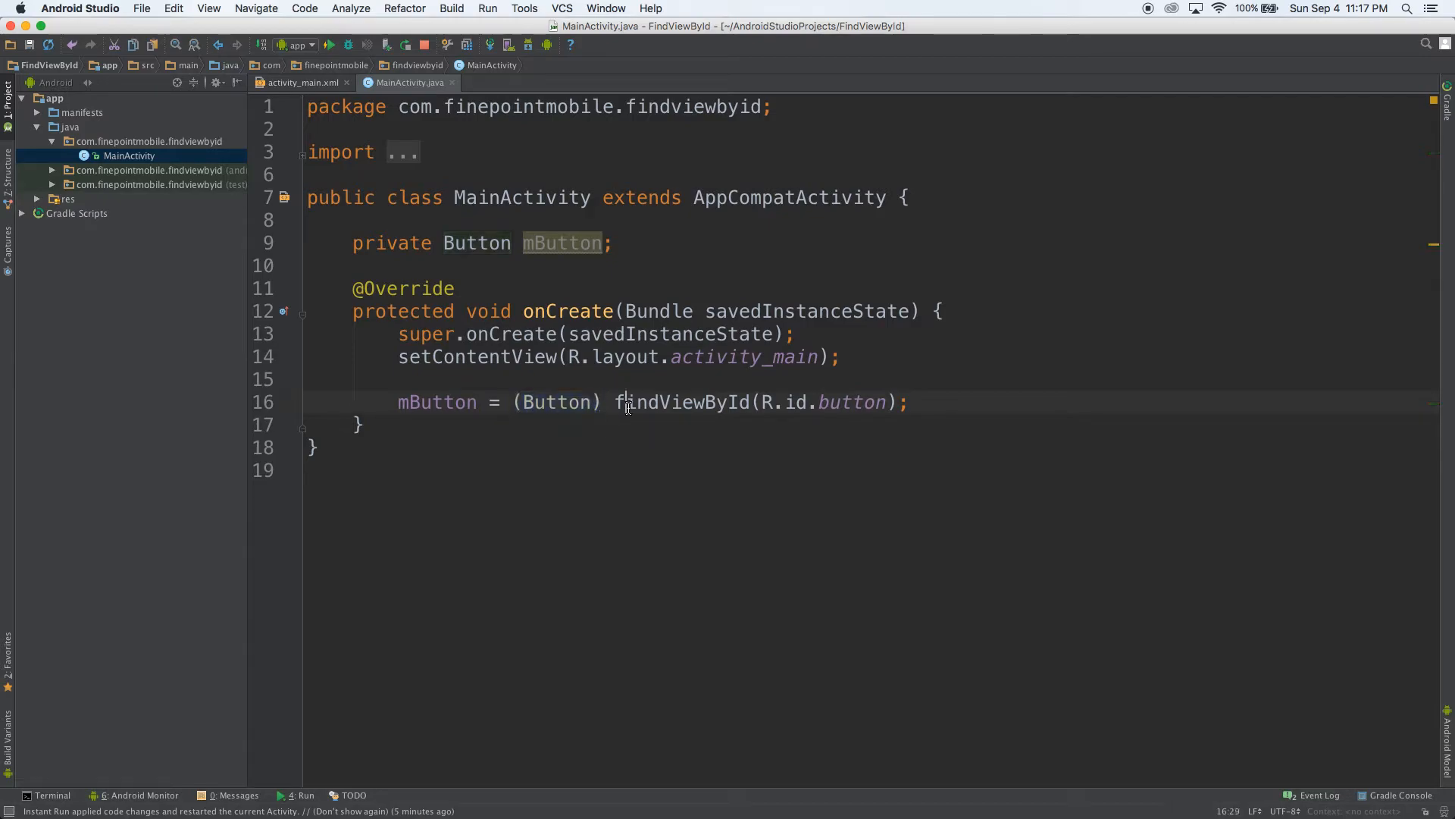
click(909, 402)
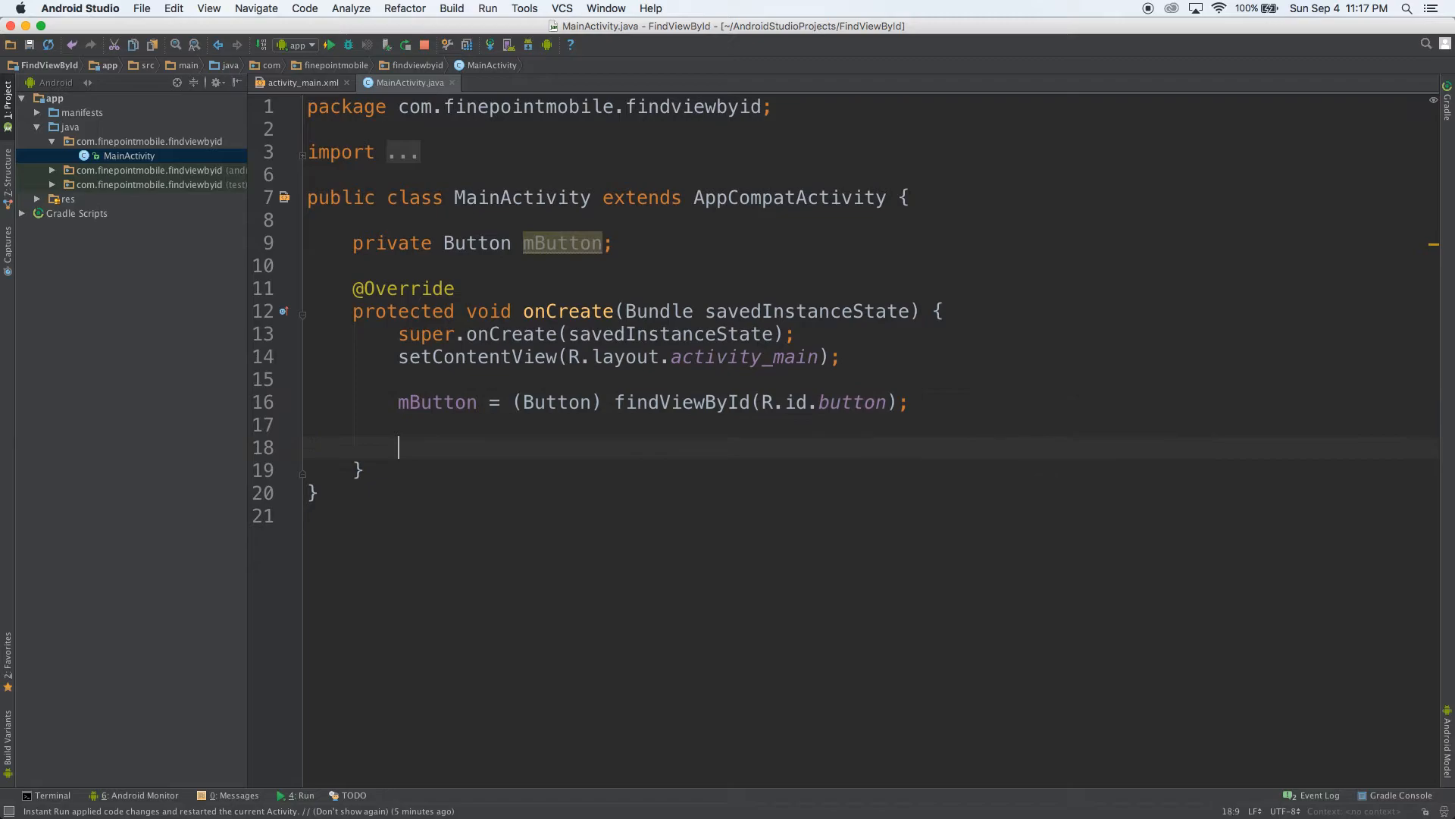
Step: Write mButton.setOnClickListener(new View.OnClickListener() {...}) and check the button id in the layout
text(mButton.setOnClickListener();)
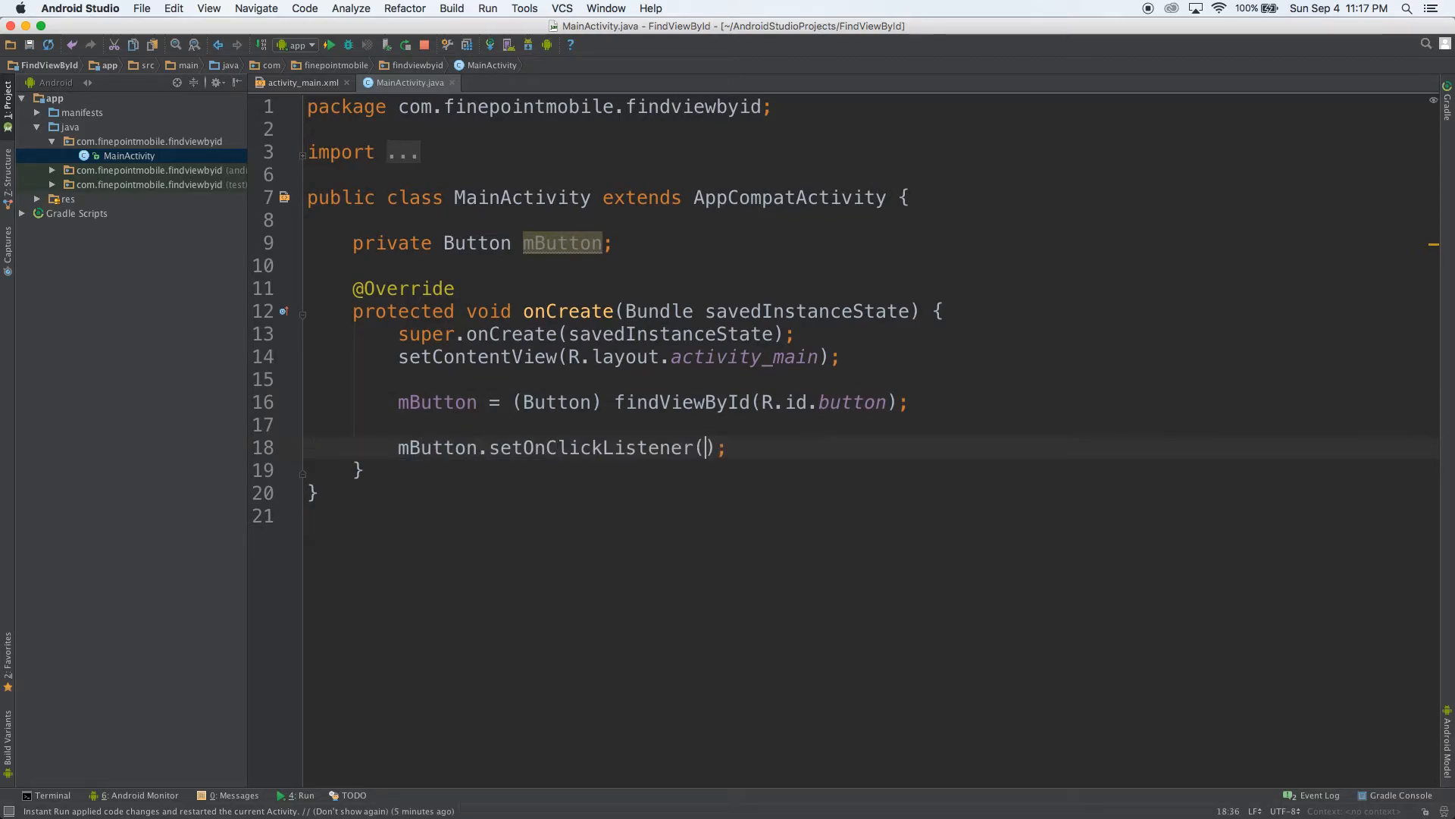
text(new View.OnClickListener() {)
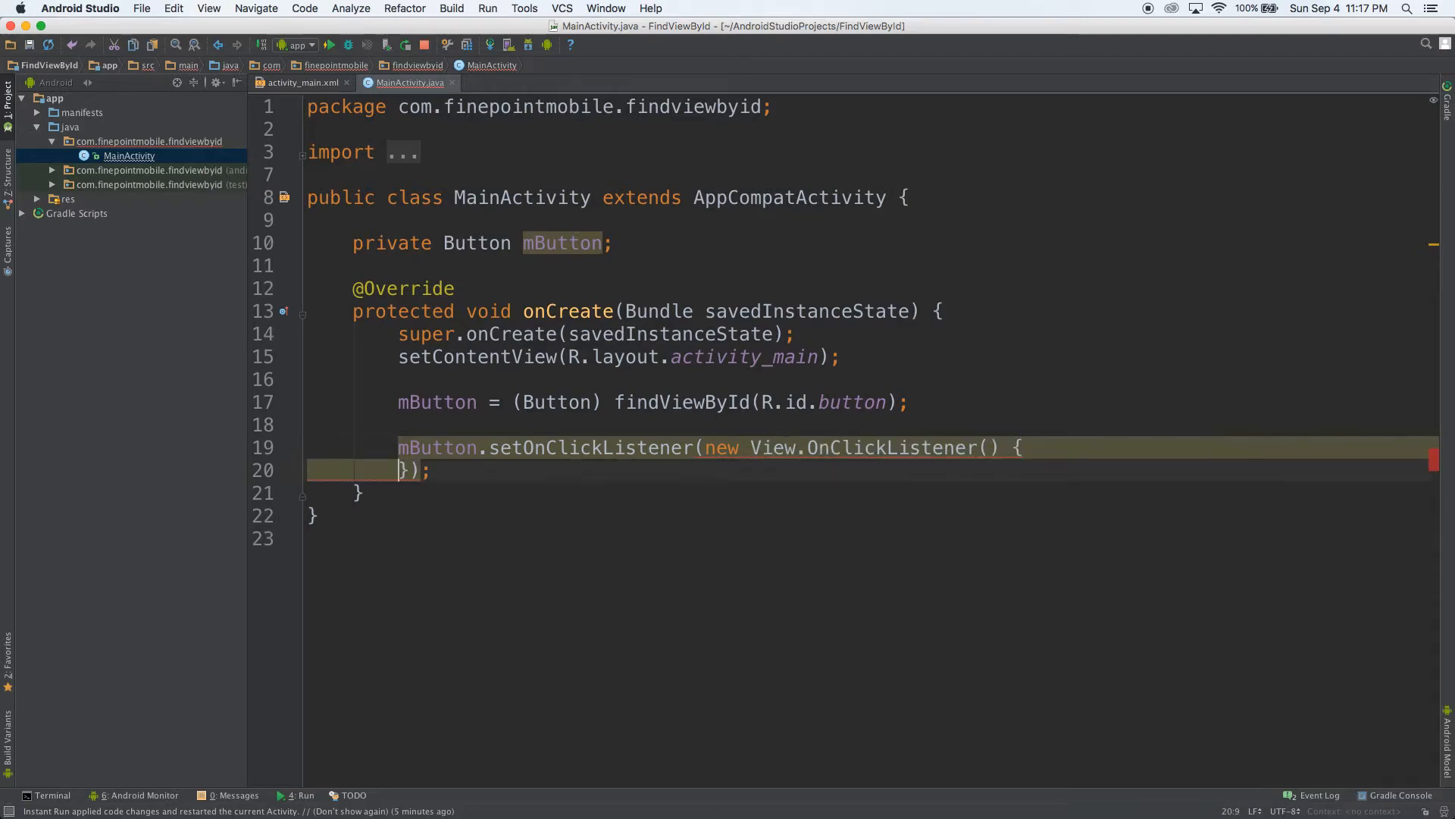
mouse_move(878, 470)
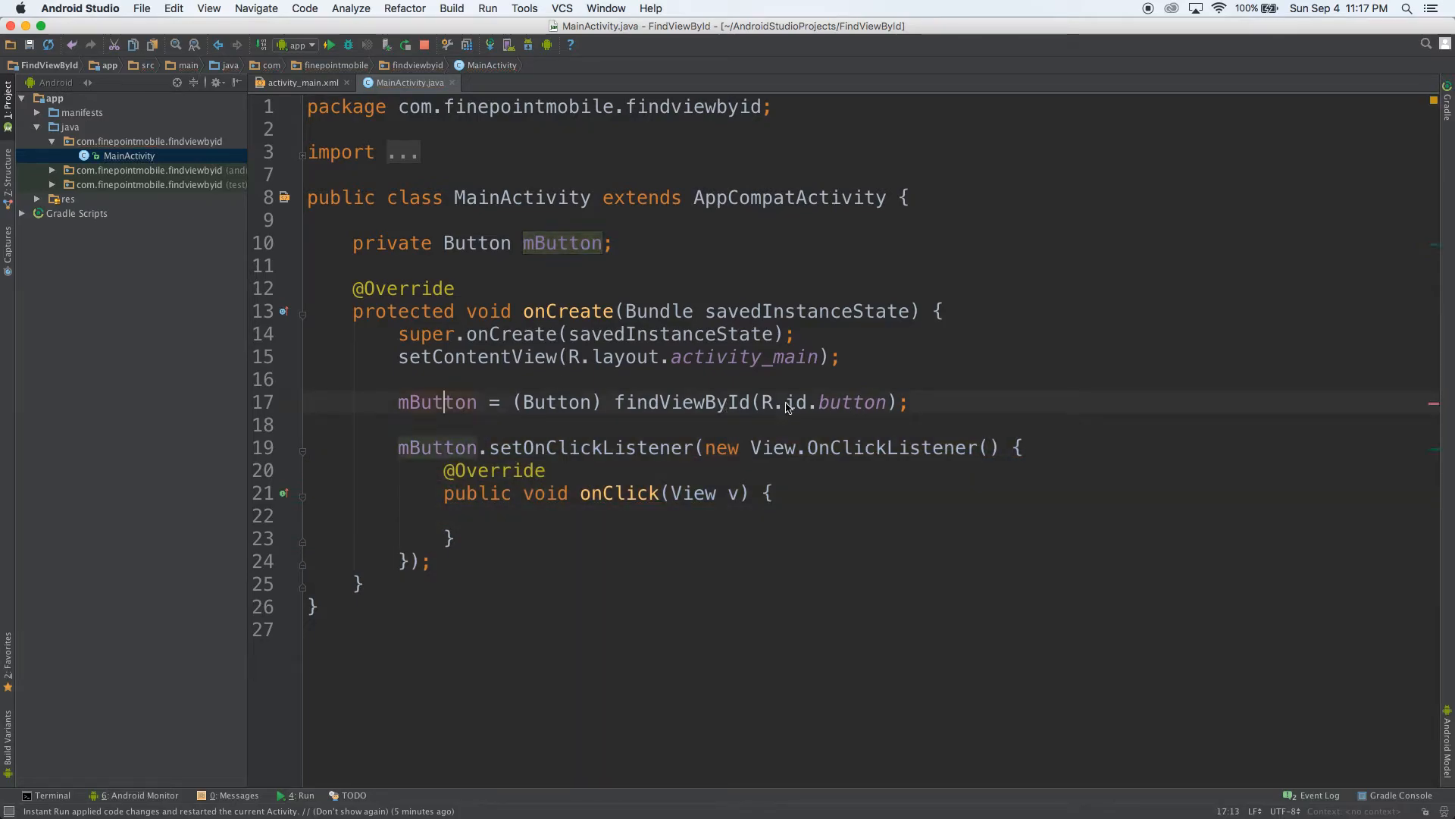
mouse_move(850, 402)
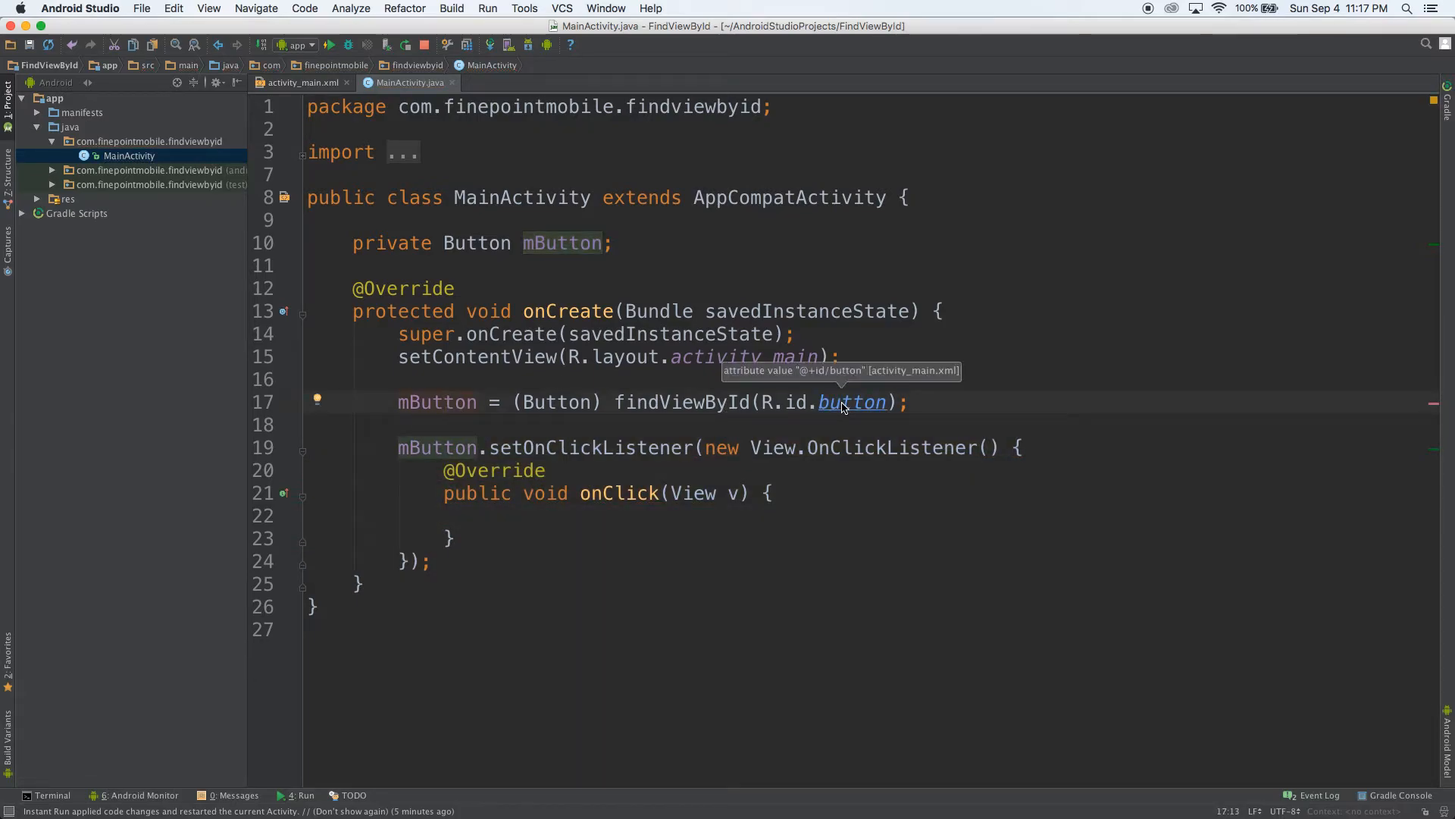
click(297, 82)
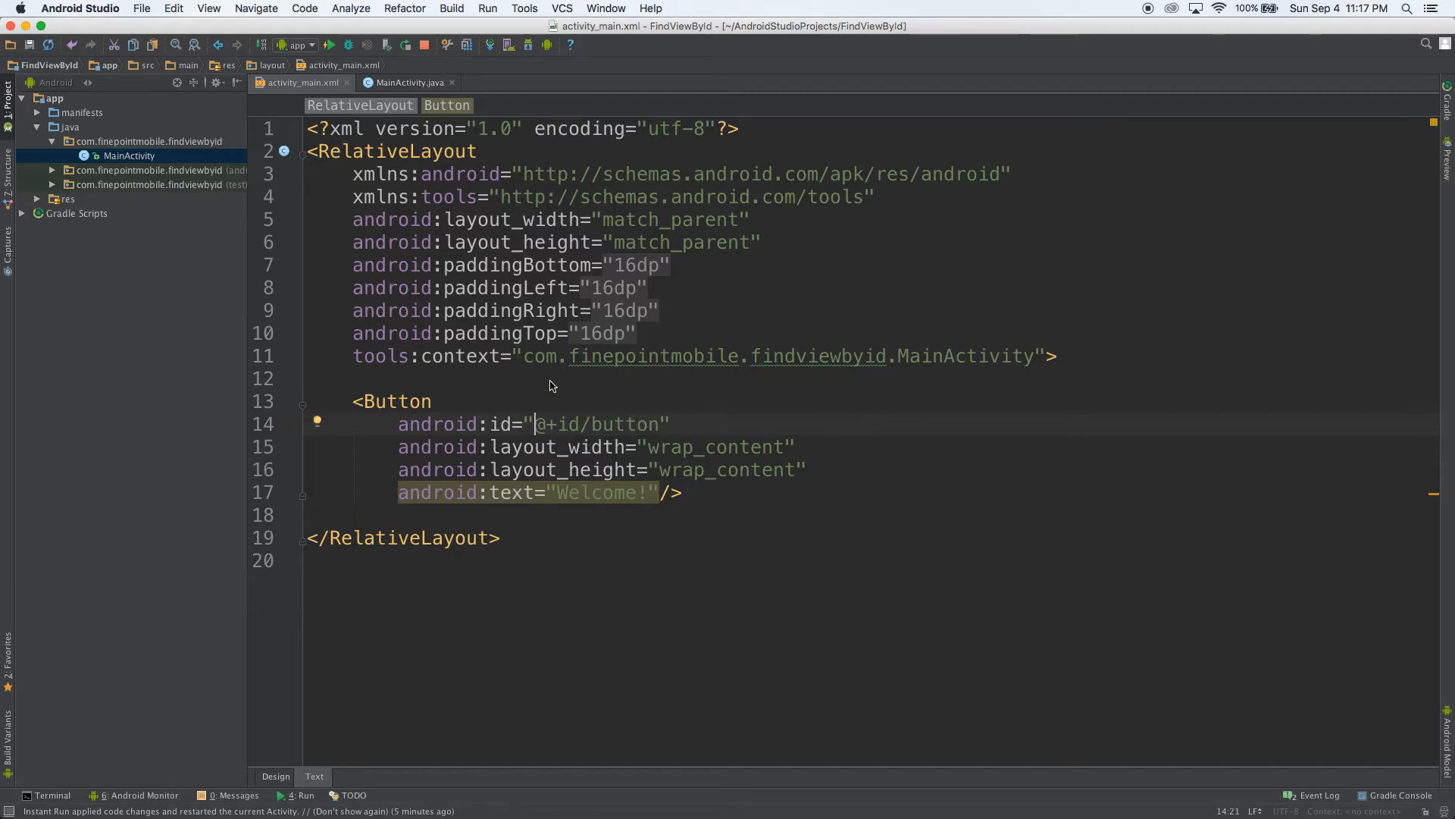
Step: Back in MainActivity, position the cursor inside the empty onClick(View v) body
click(407, 82)
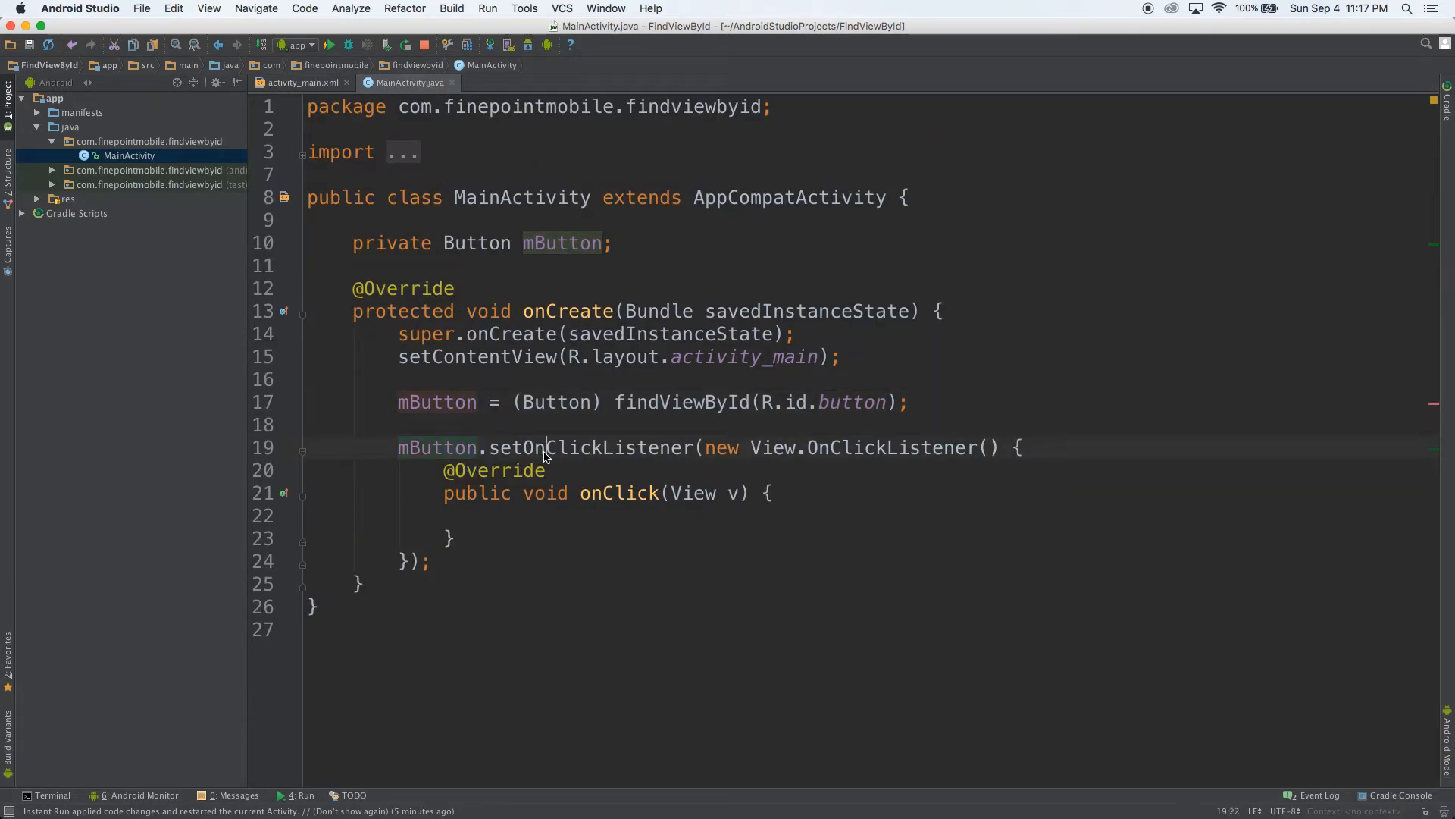
double_click(590, 447)
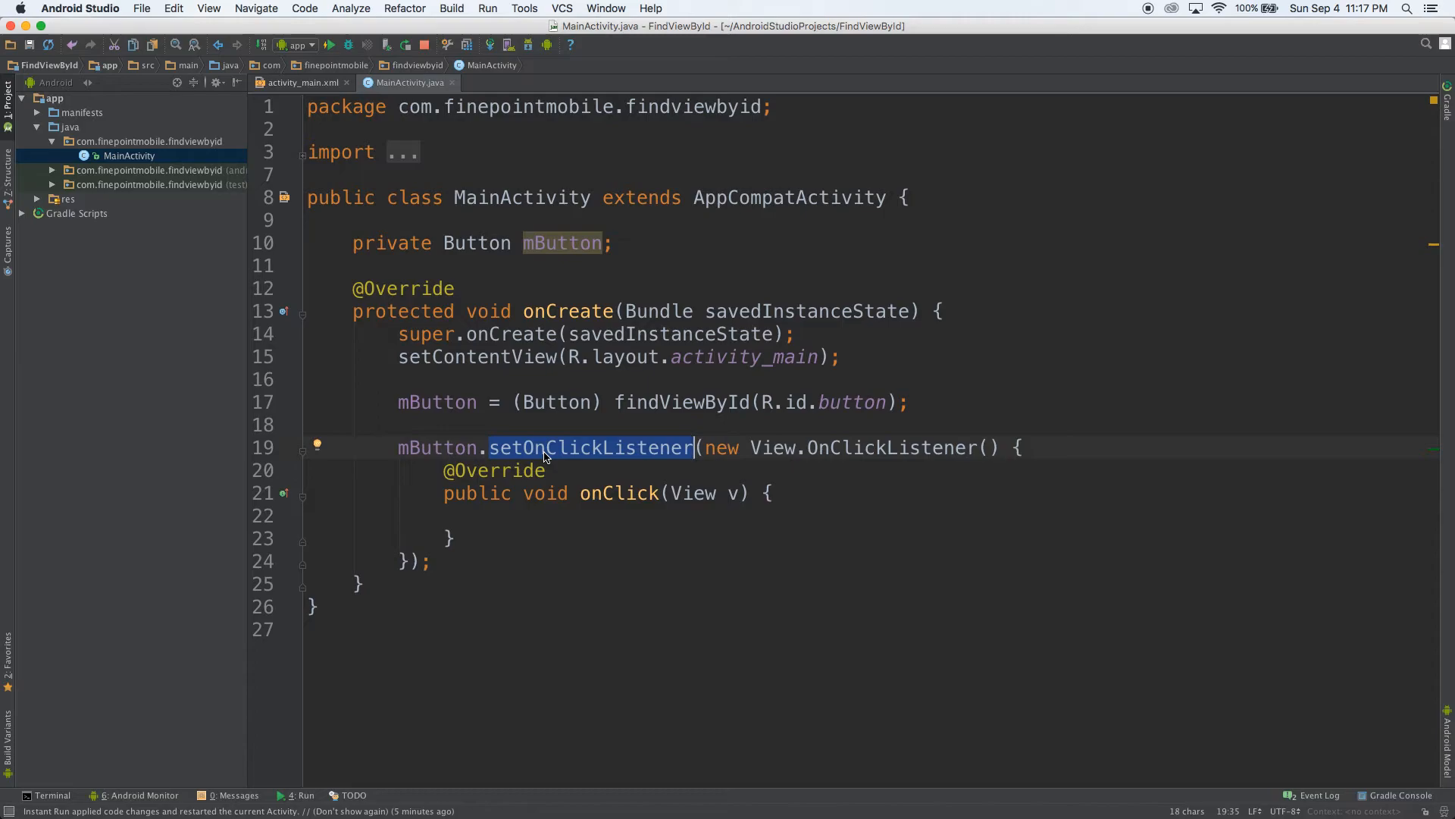
mouse_move(656, 532)
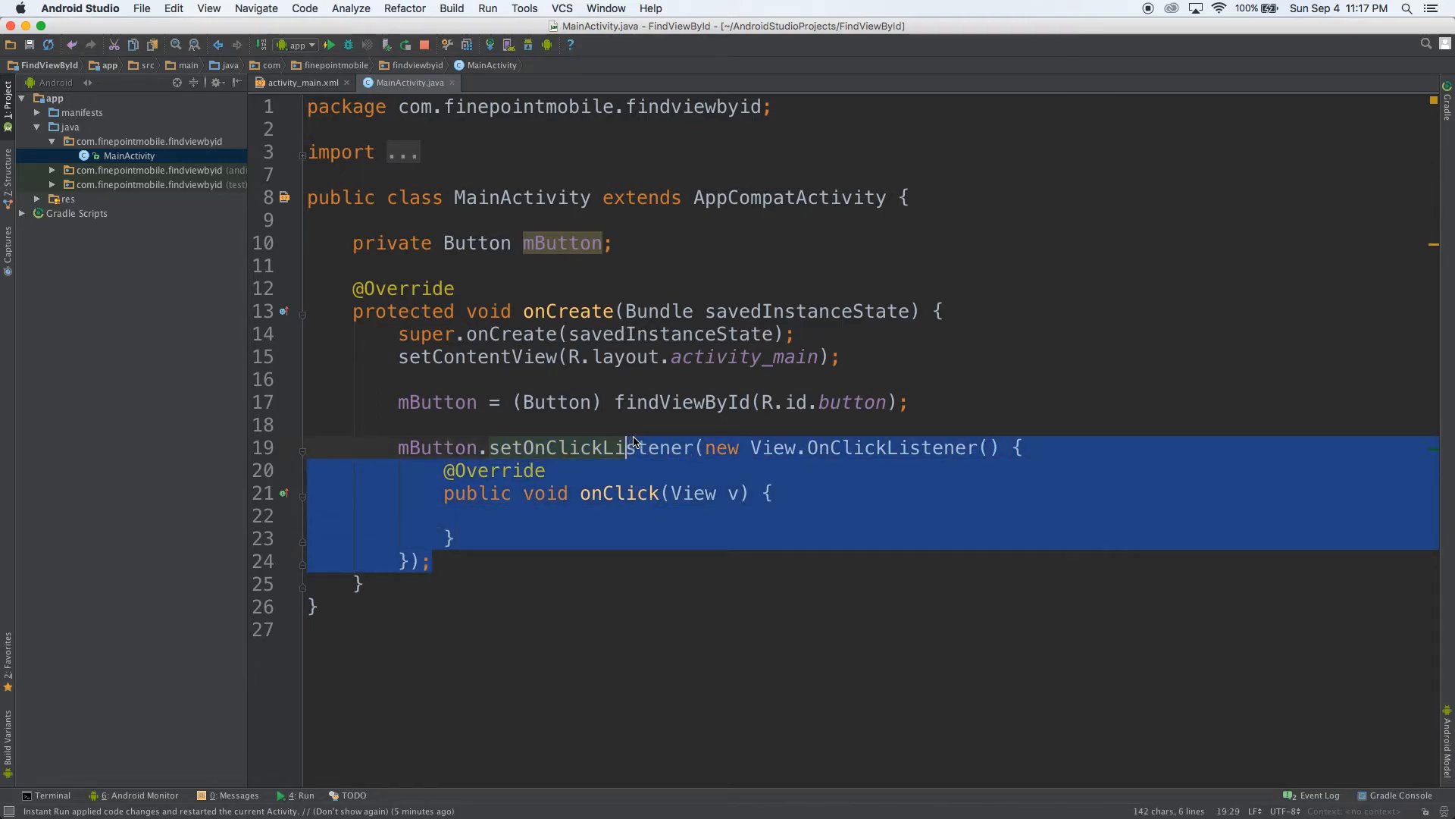
click(604, 492)
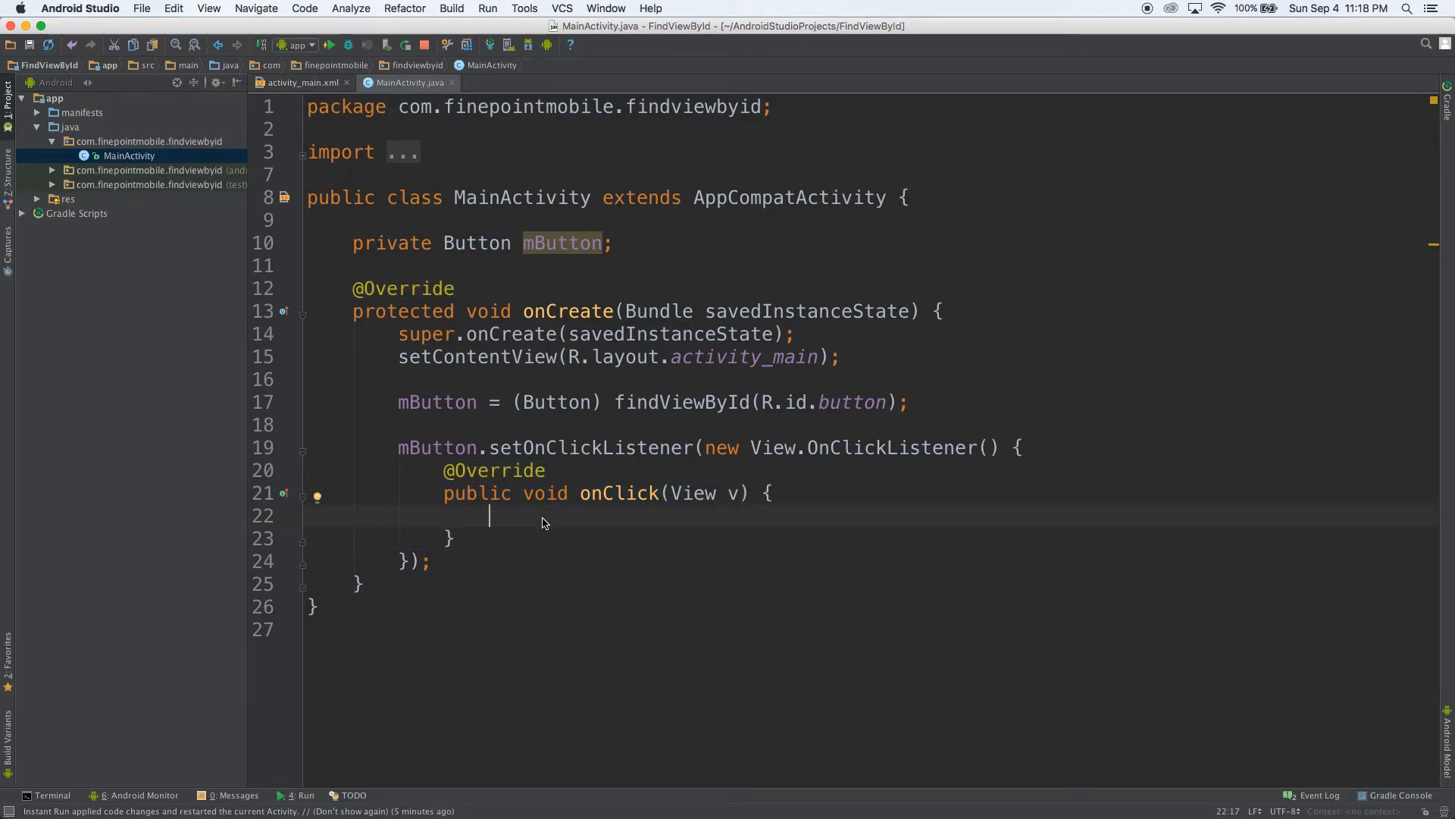
Step: Make onClick log Log.d(TAG, "onClick: welcome!") via the logd template
text(logd)
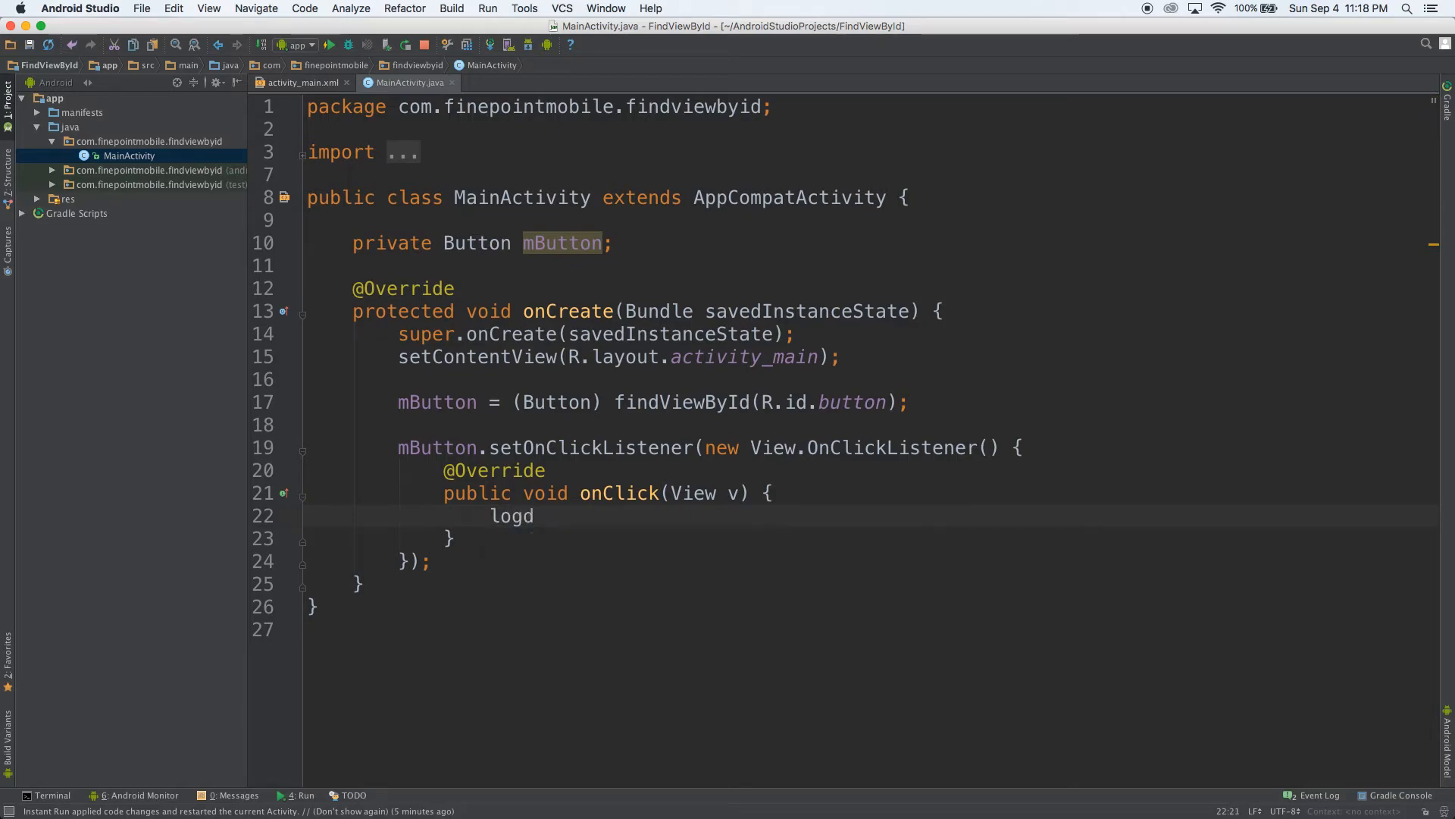
text(Log.d(TAG, "onClick: welcome");)
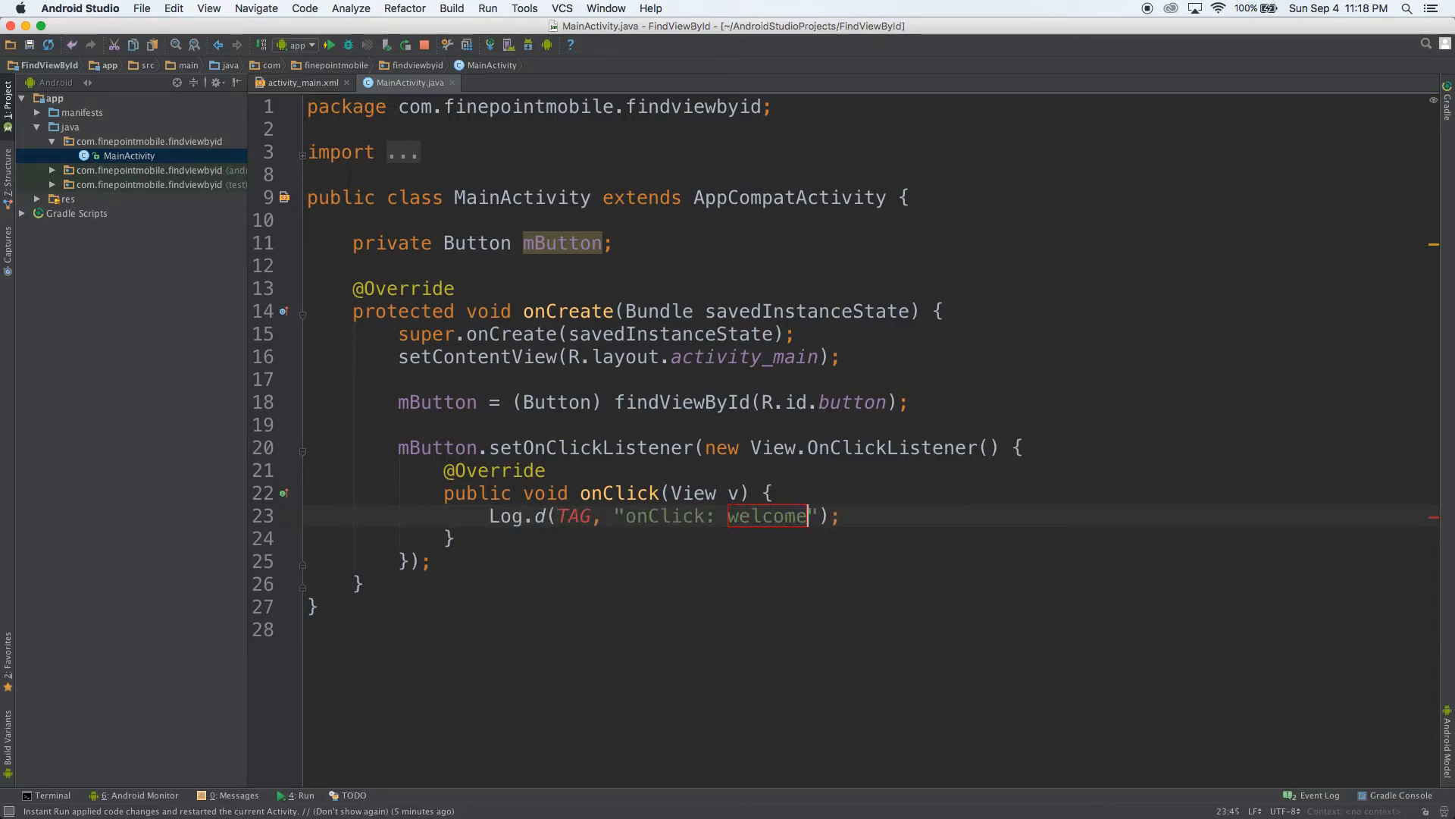
text(!)
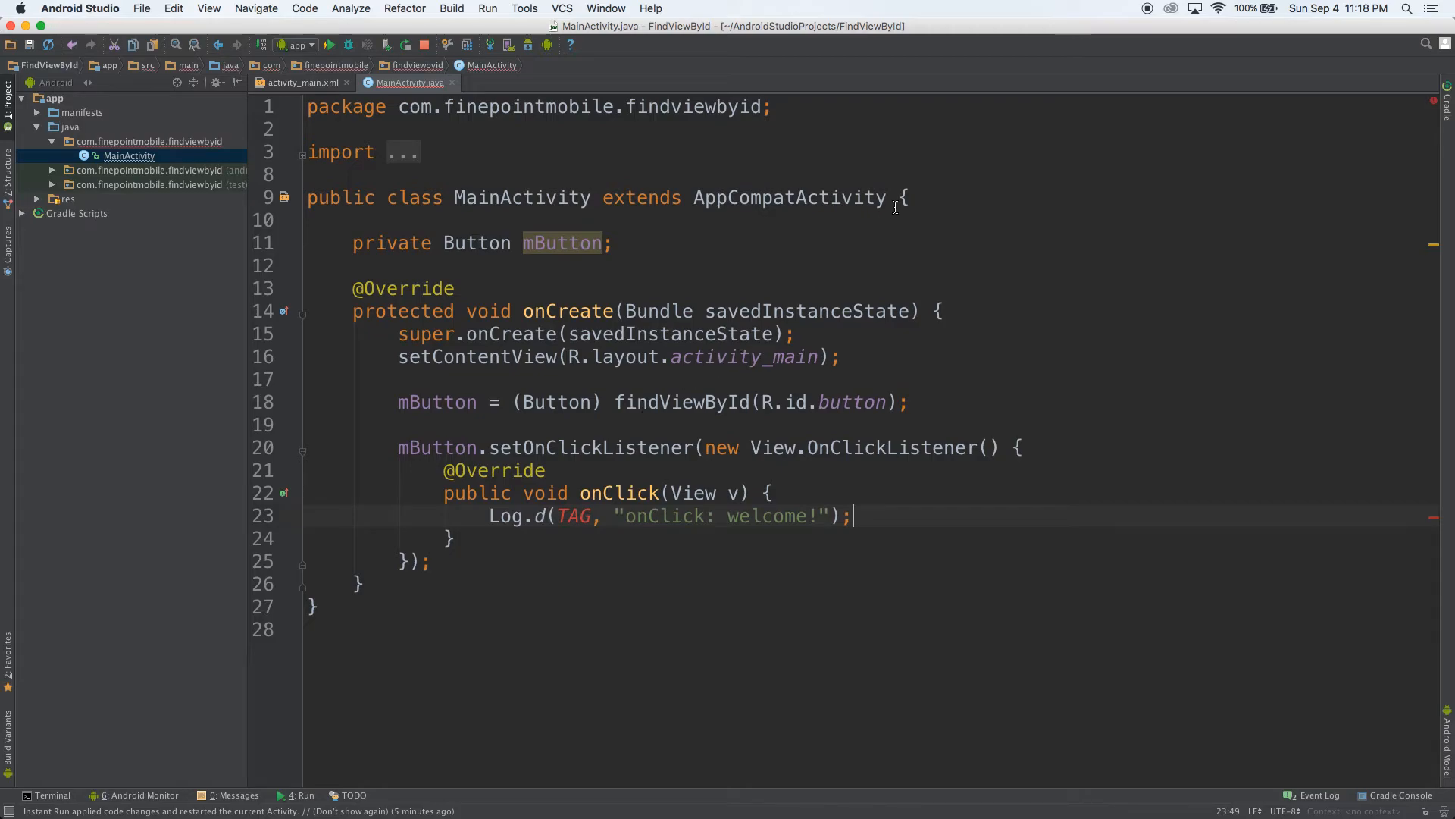
Step: Add 'private static final String TAG = "MainActivity";' and apply the changes to the running app
text(log)
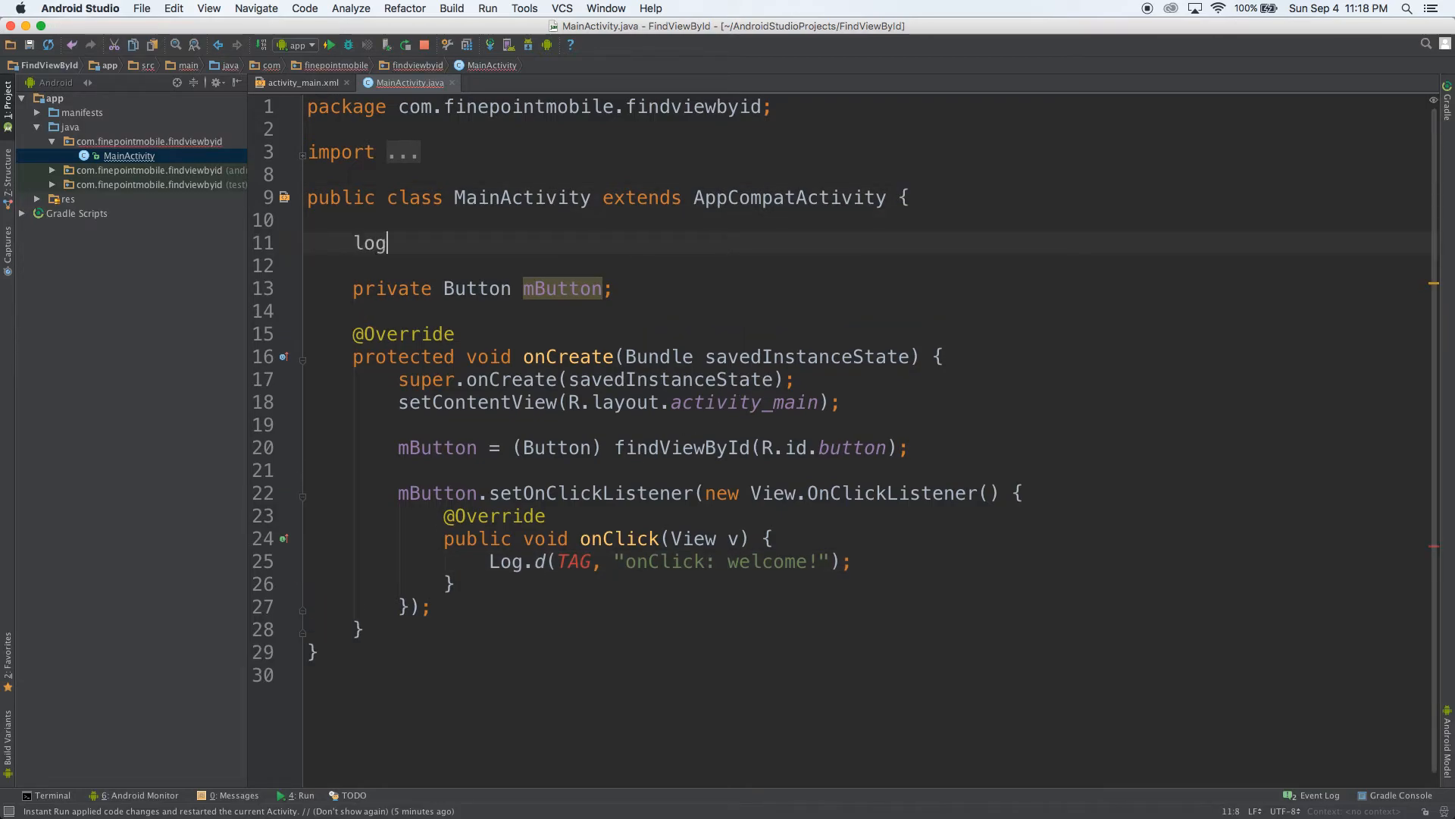
text(private static final String TAG = "MainActivity";)
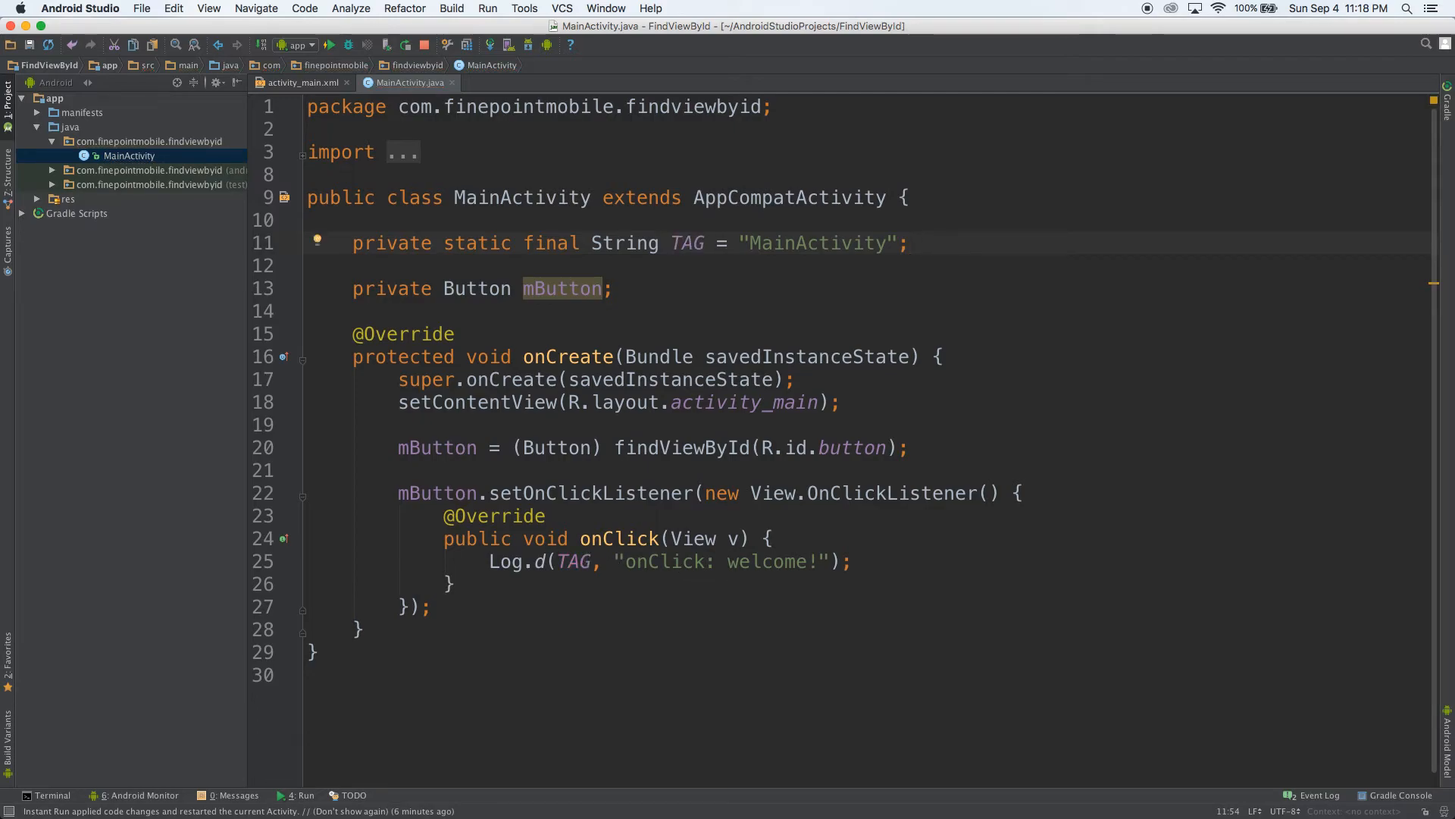
click(454, 582)
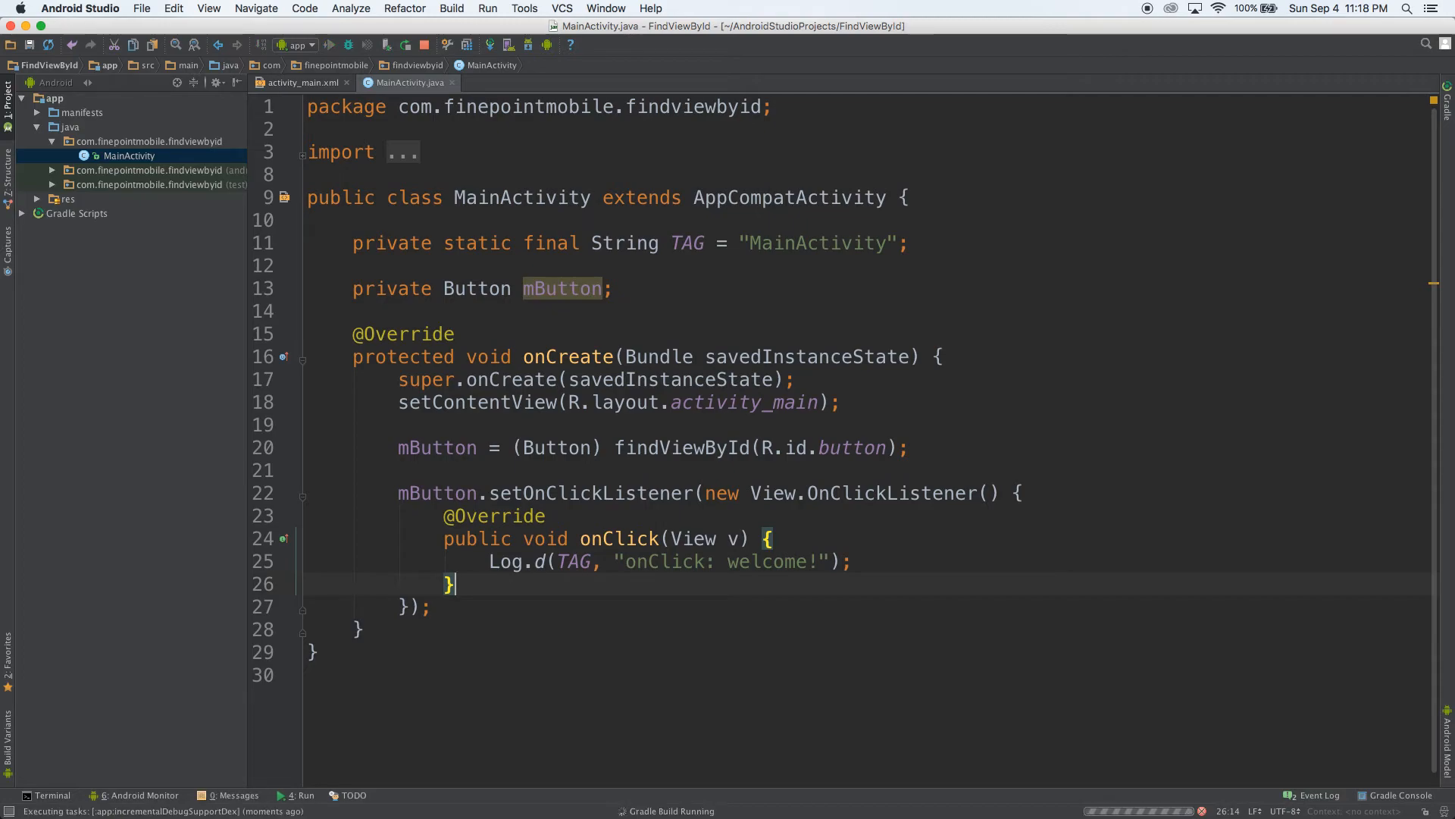
mouse_move(700, 583)
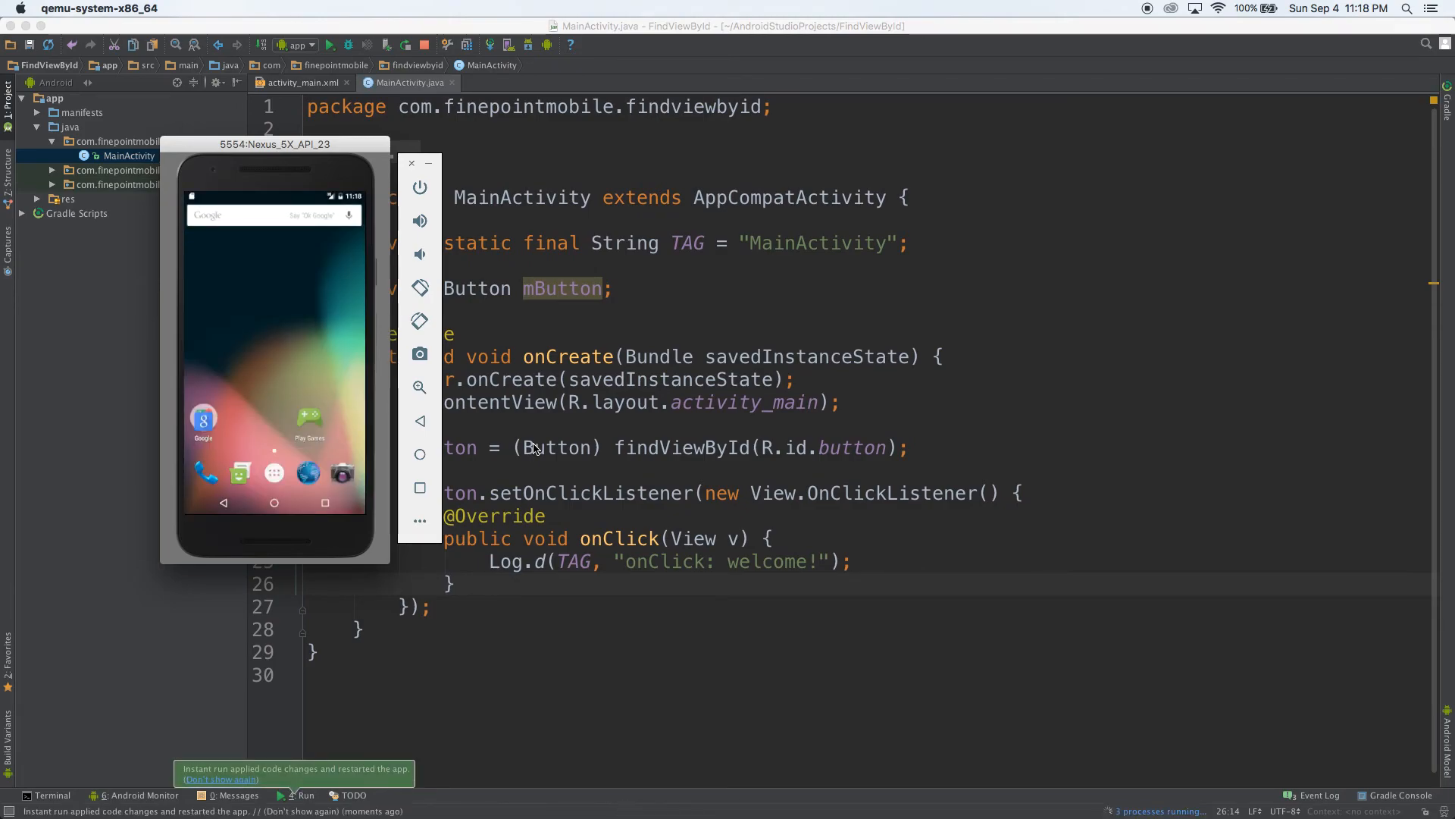
Step: Tap the emulator's WELCOME! button so logcat shows D/MainActivity 'onClick: welcome!'
click(140, 795)
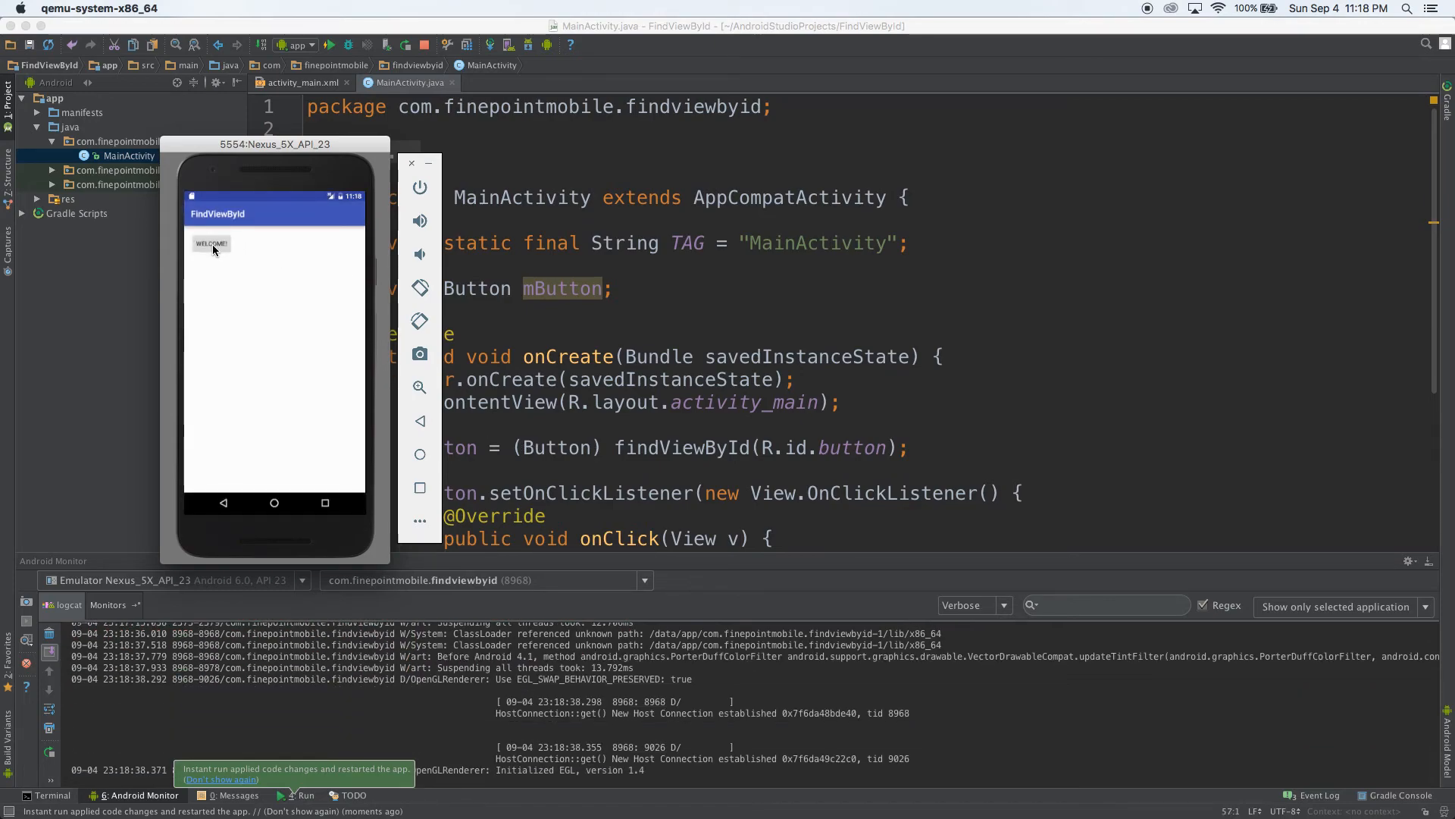
click(211, 242)
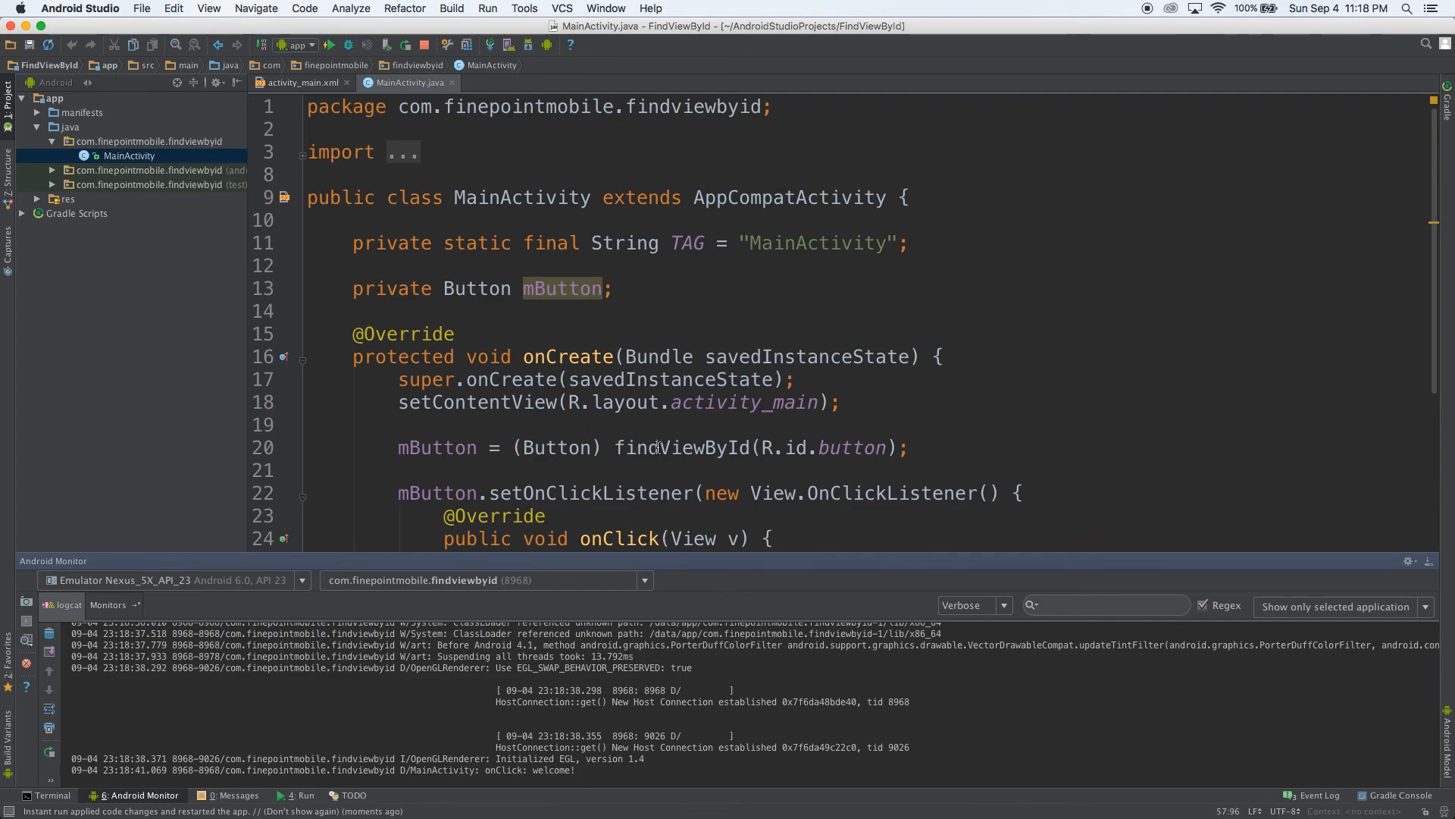
Step: Jump from R.id.button to the Button's id declaration in activity_main.xml
double_click(684, 447)
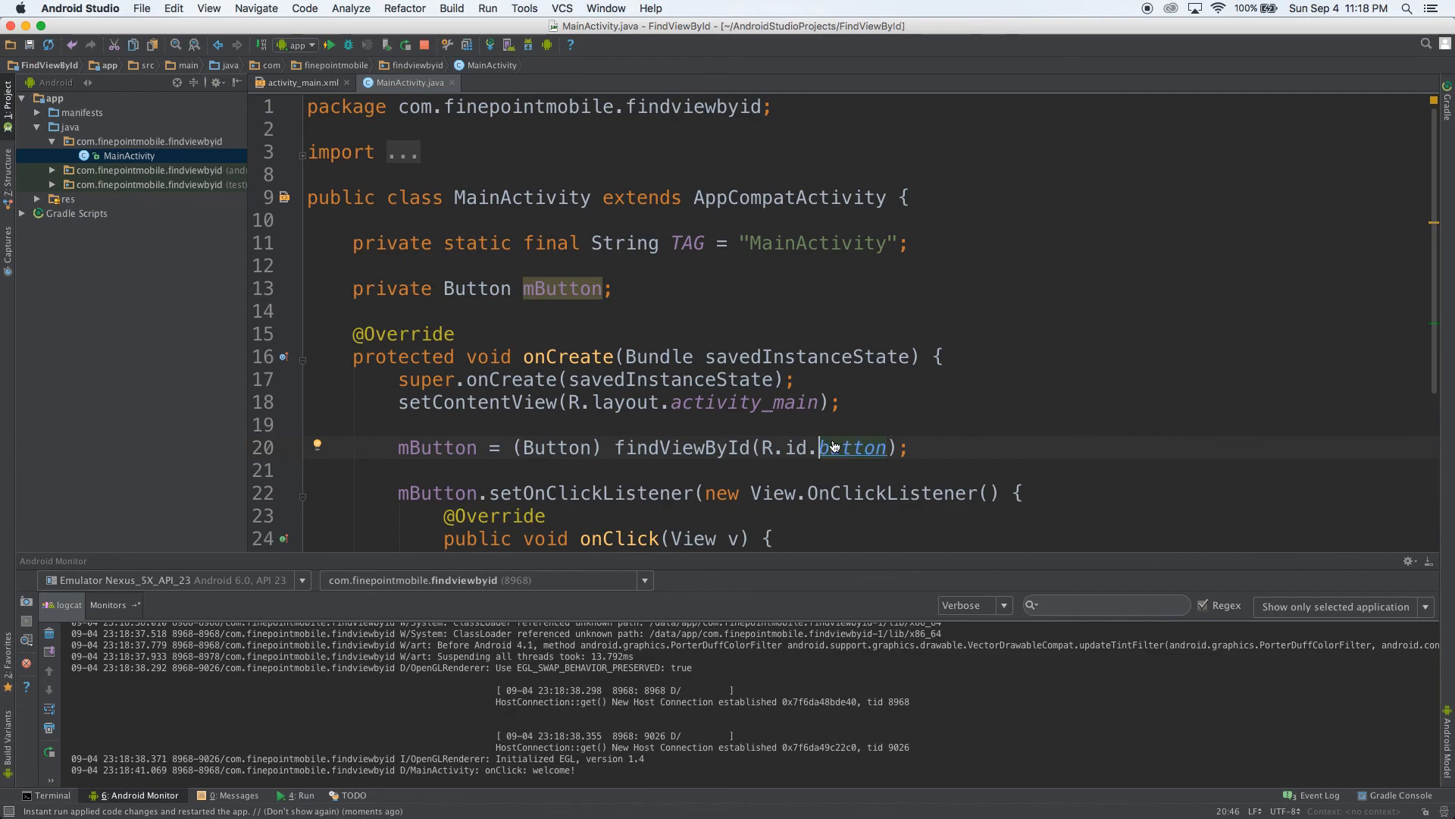
mouse_move(850, 447)
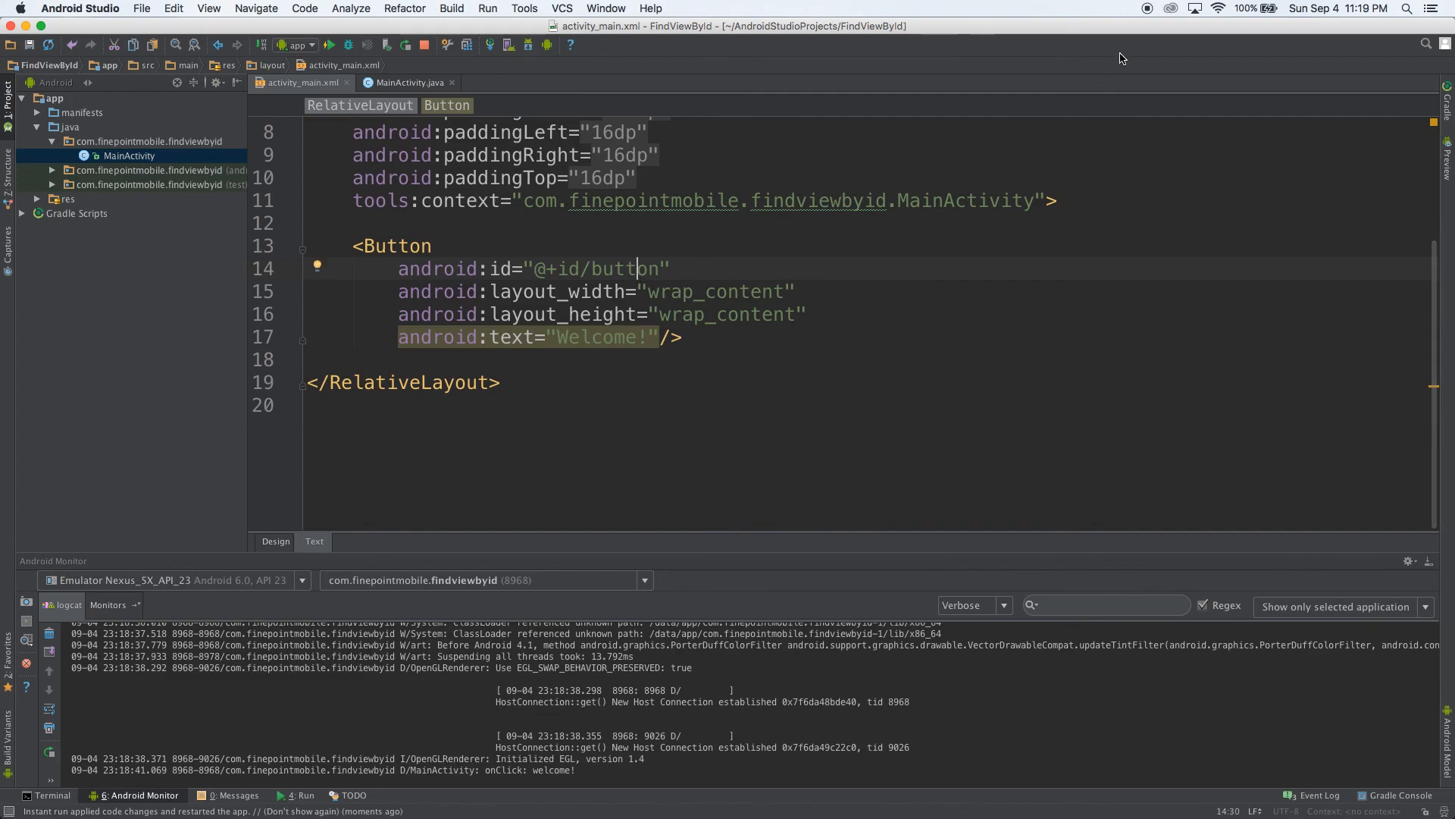
mouse_move(1143, 18)
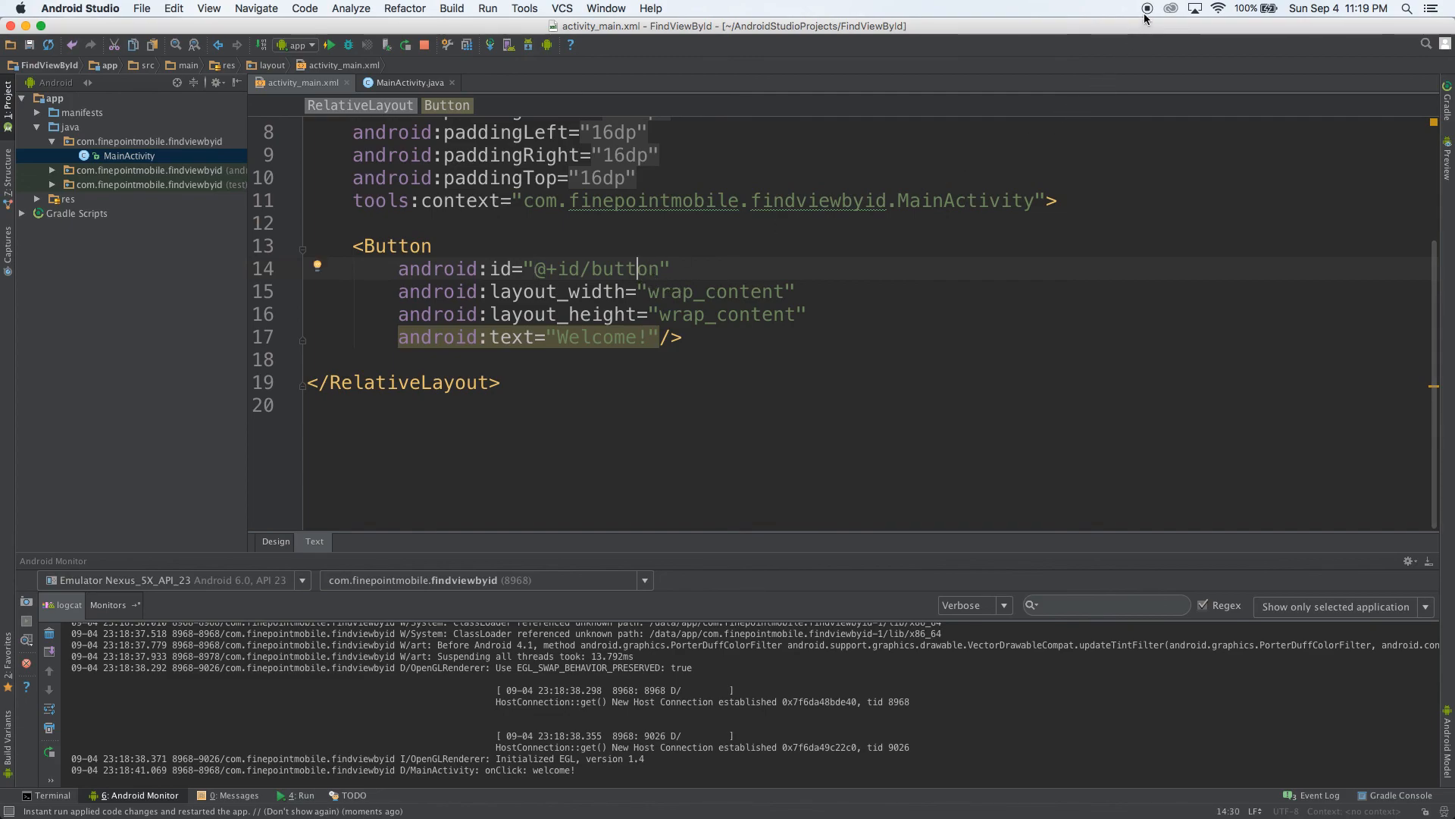